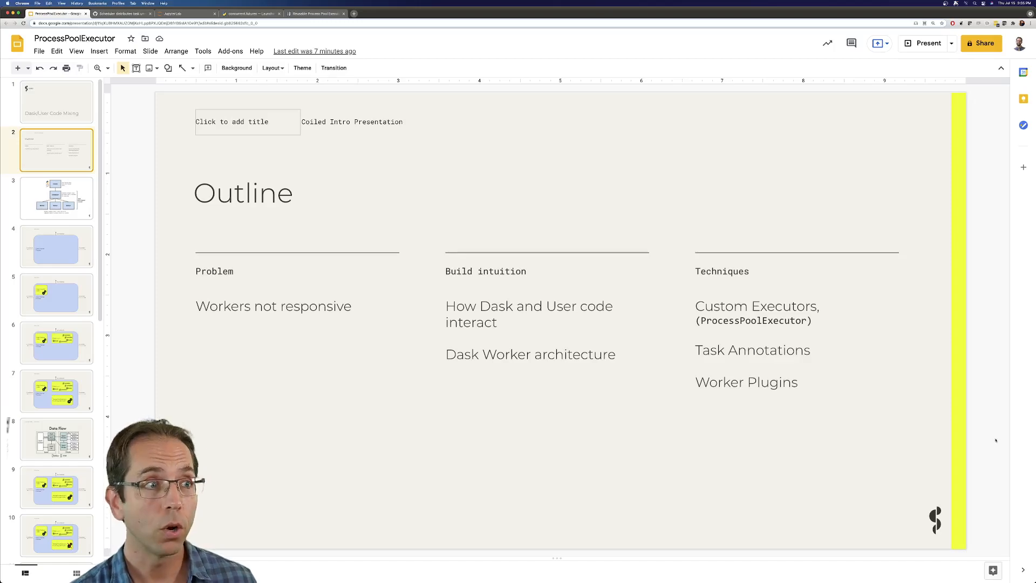
Read the GitHub uneven-scheduling discussion down to the answer about worker 37 holding 21 tasks.
click(122, 13)
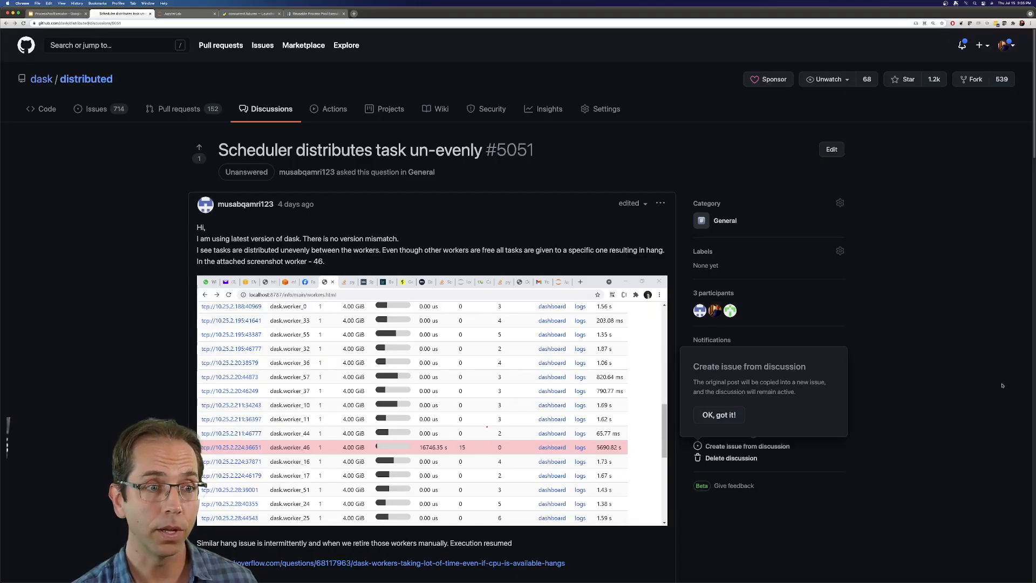
mouse_move(632, 264)
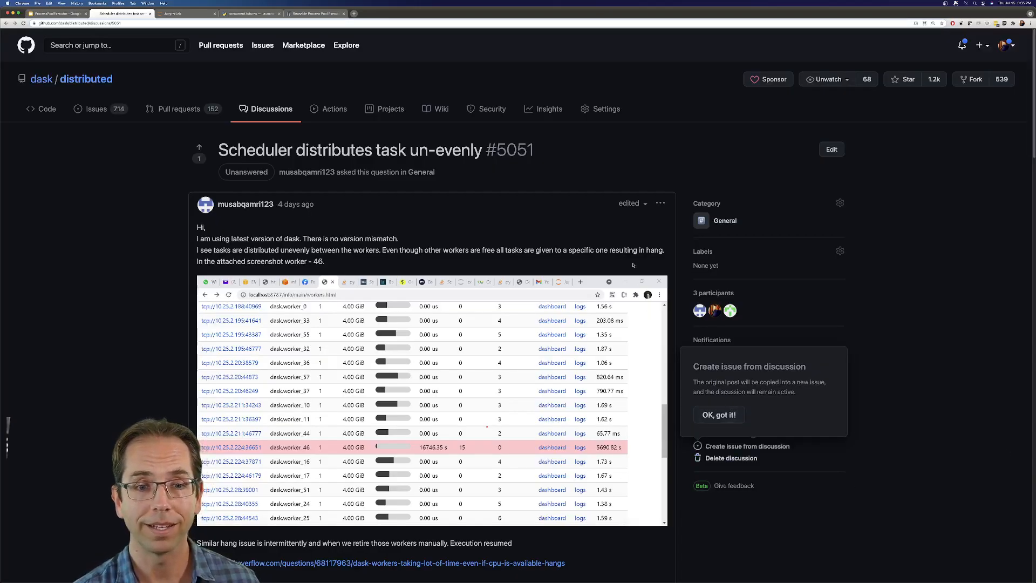
scroll(down, 3)
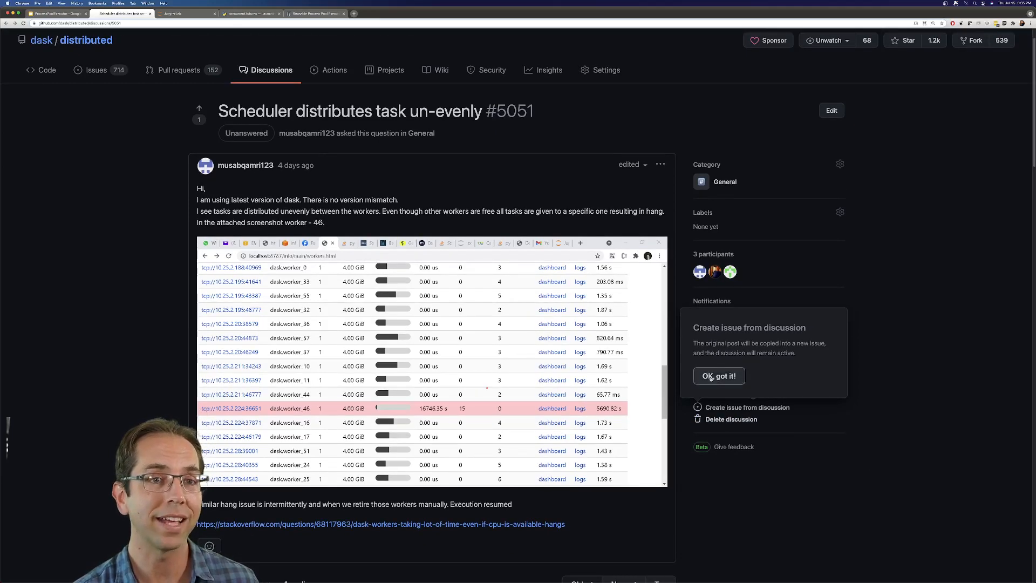
scroll(down, 3)
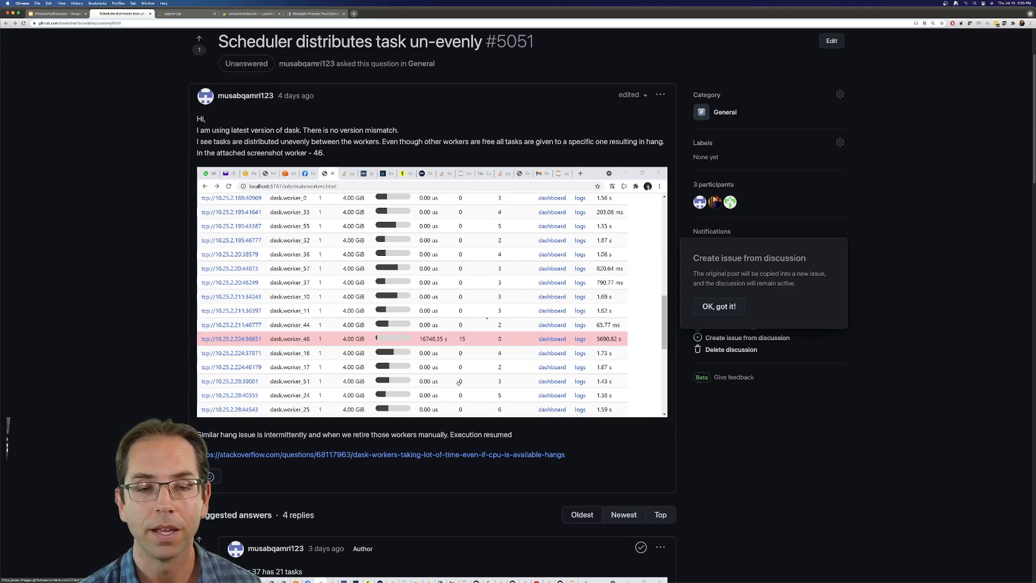
scroll(down, 3)
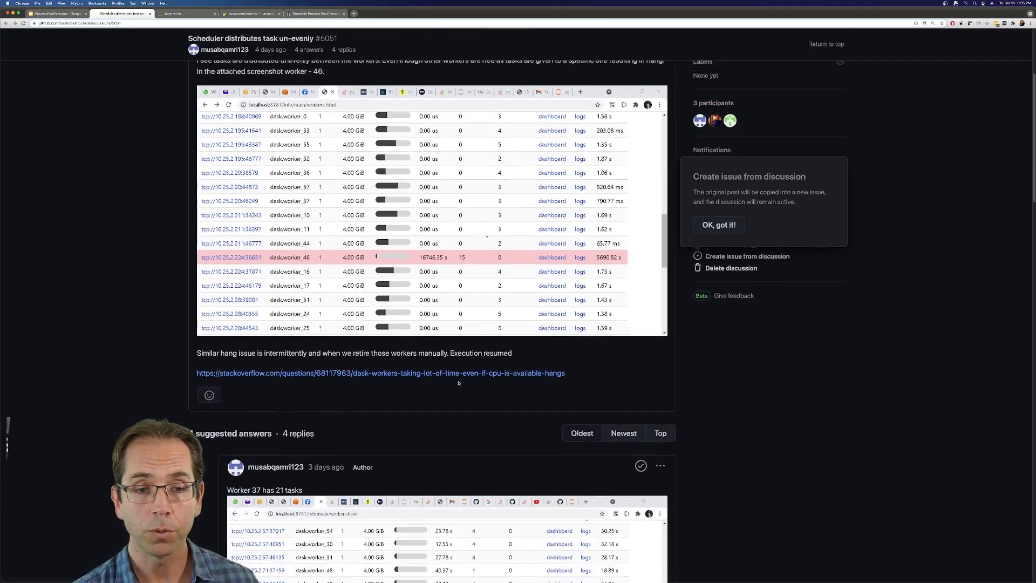
scroll(up, 3)
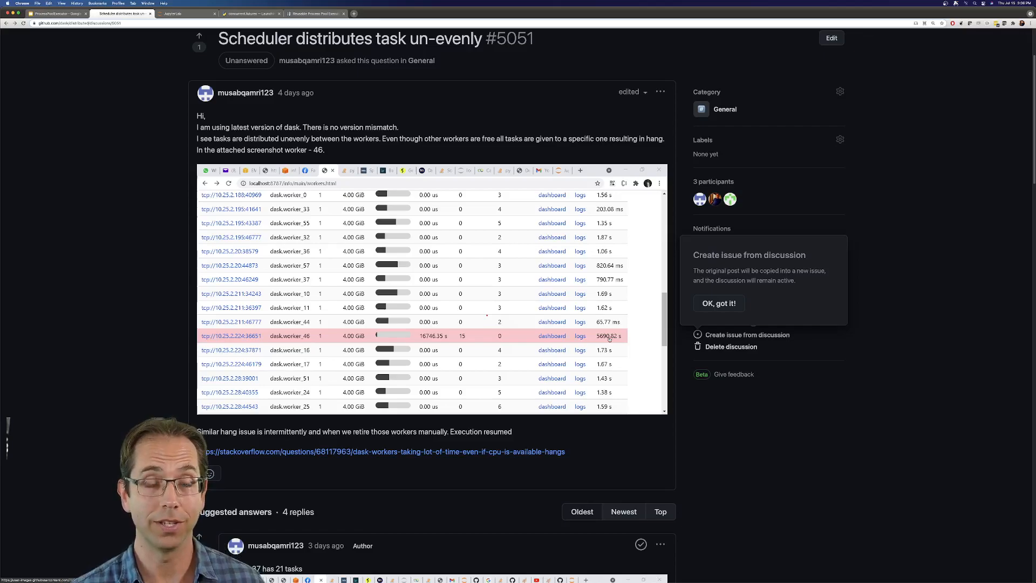
scroll(down, 3)
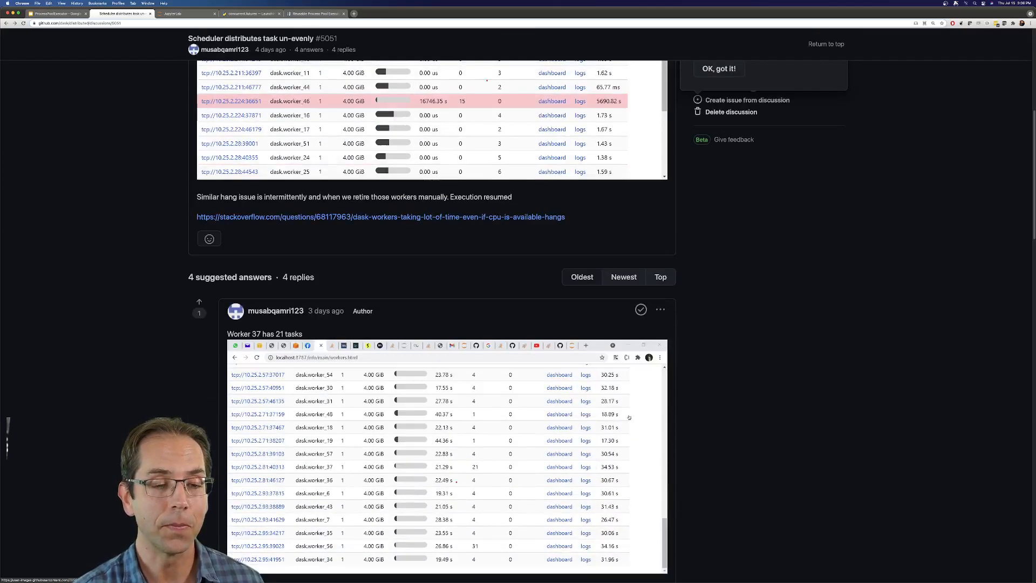
Read the discussion replies, selecting text in the author's reply, then return to the Outline slide.
scroll(down, 3)
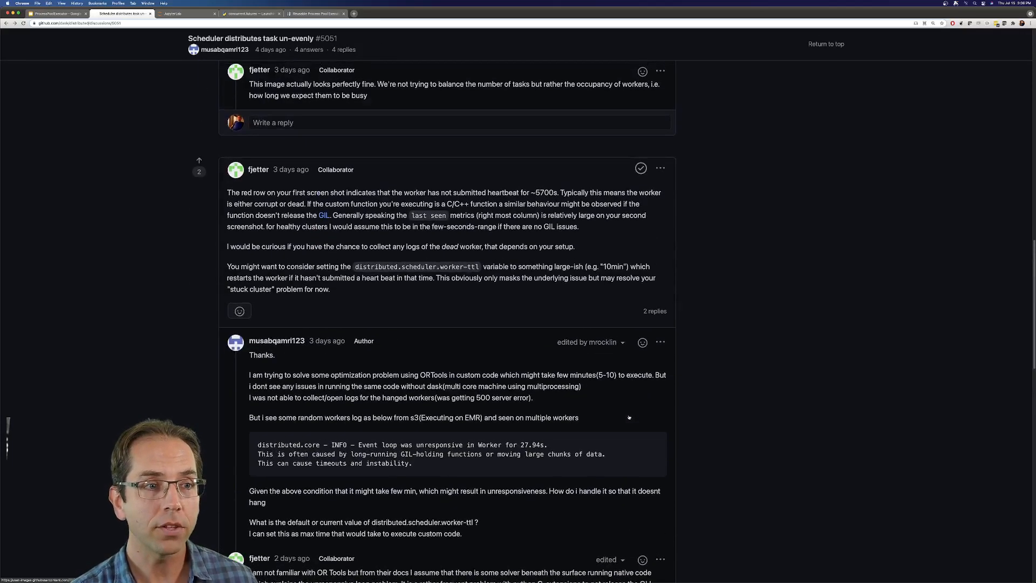
scroll(down, 3)
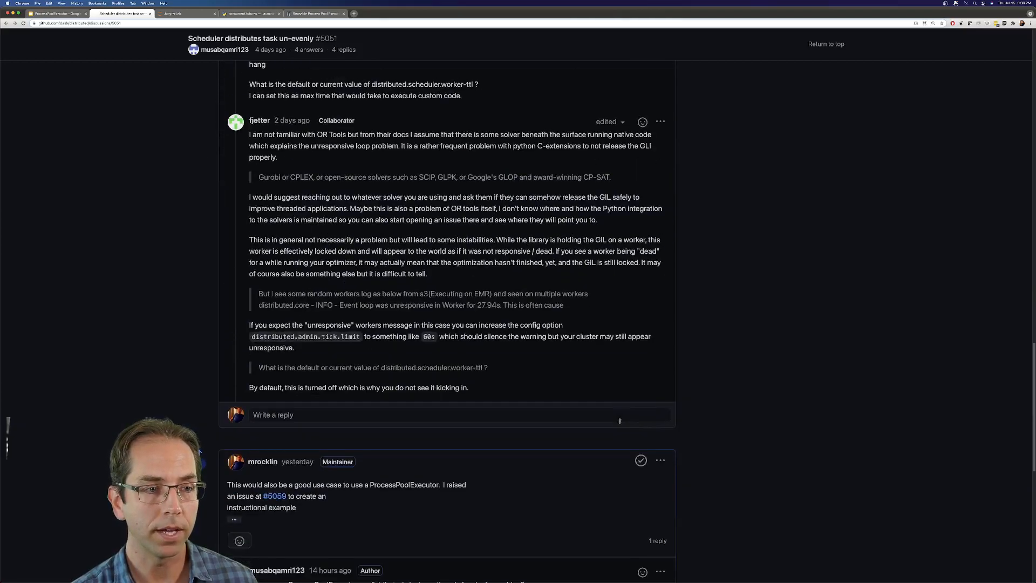
scroll(up, 3)
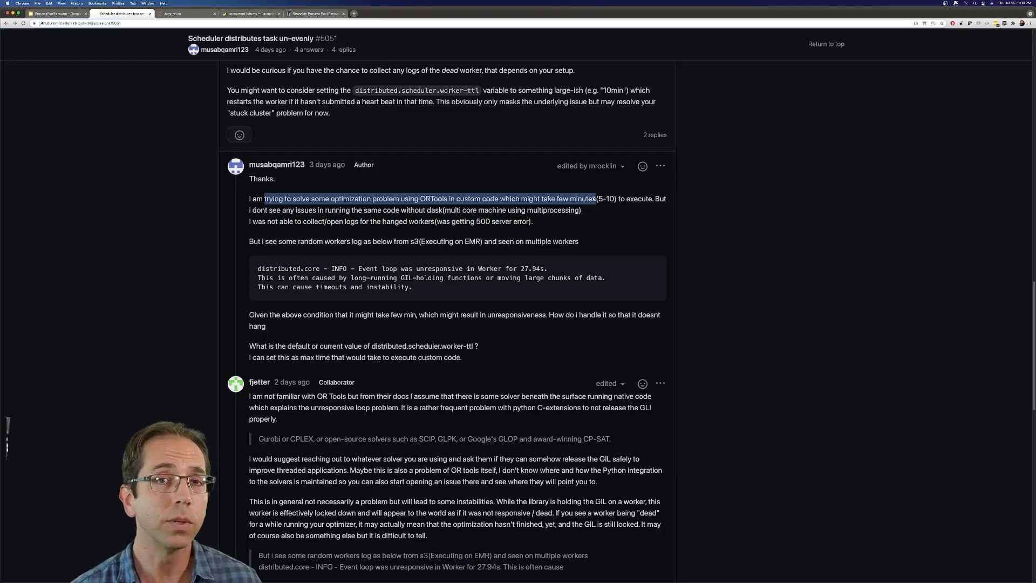
click(615, 198)
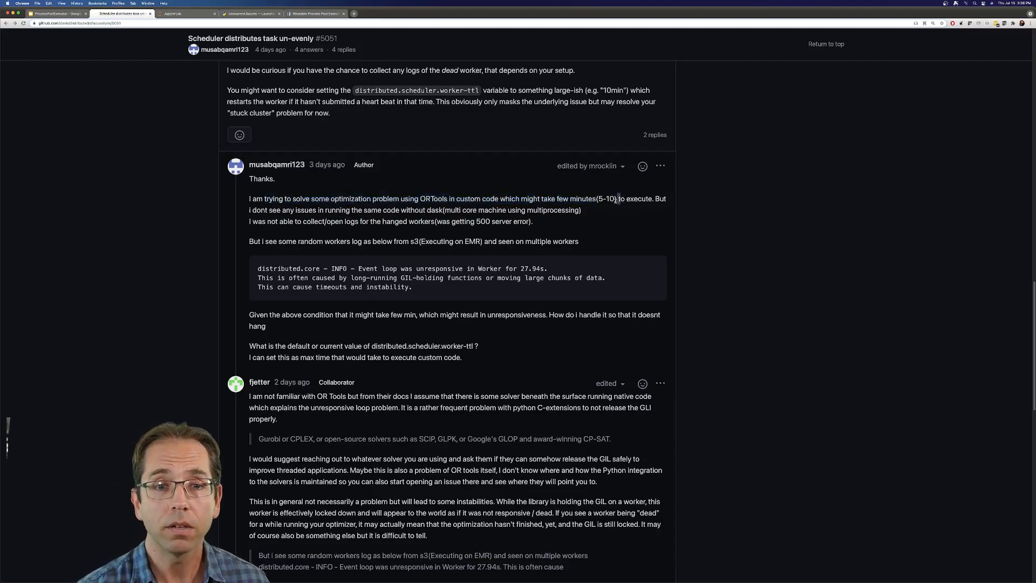
double_click(605, 198)
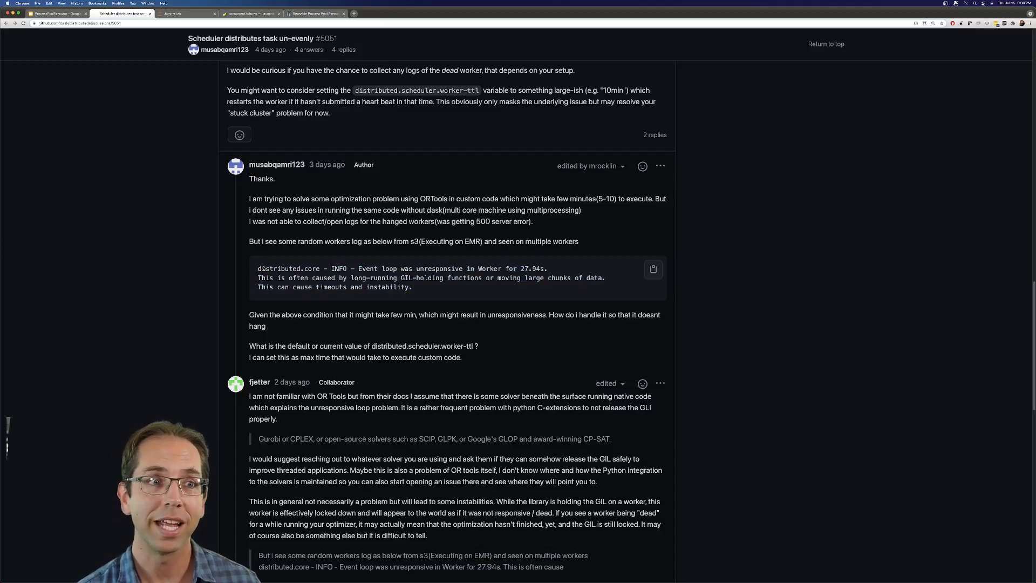
click(56, 13)
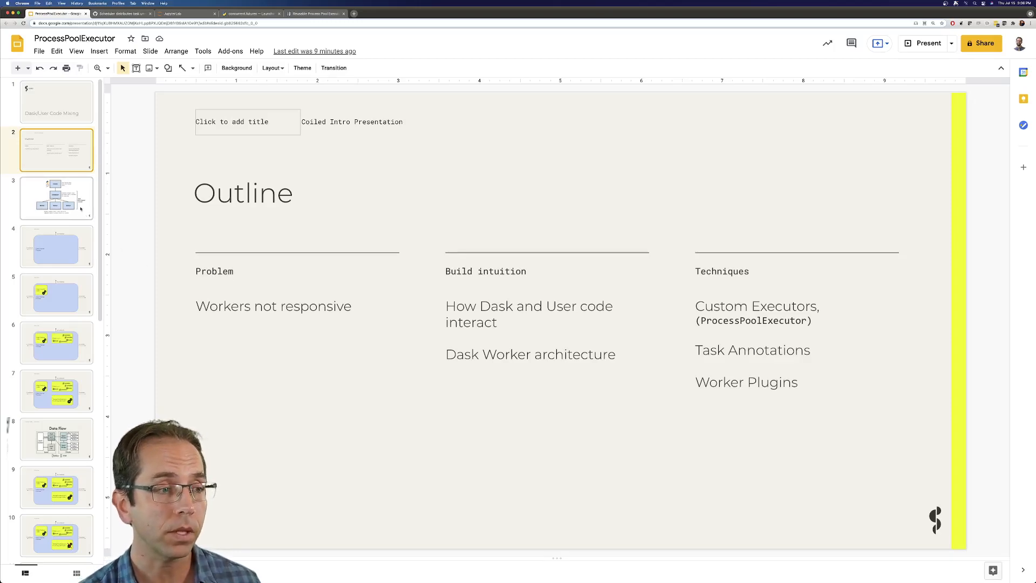
Step past the client–scheduler–workers diagram to the 'Dask Worker Process' slide.
click(56, 198)
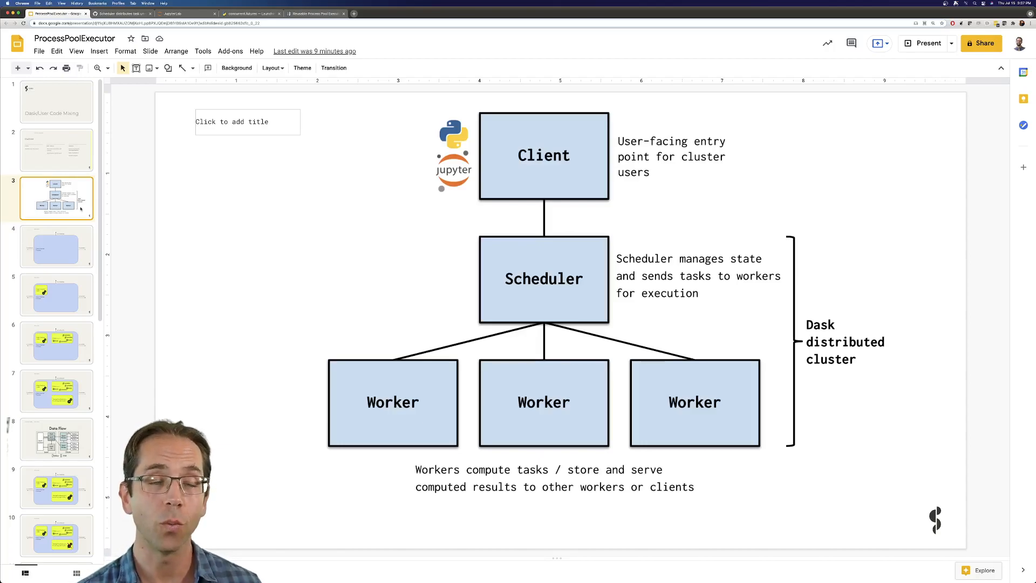
click(56, 246)
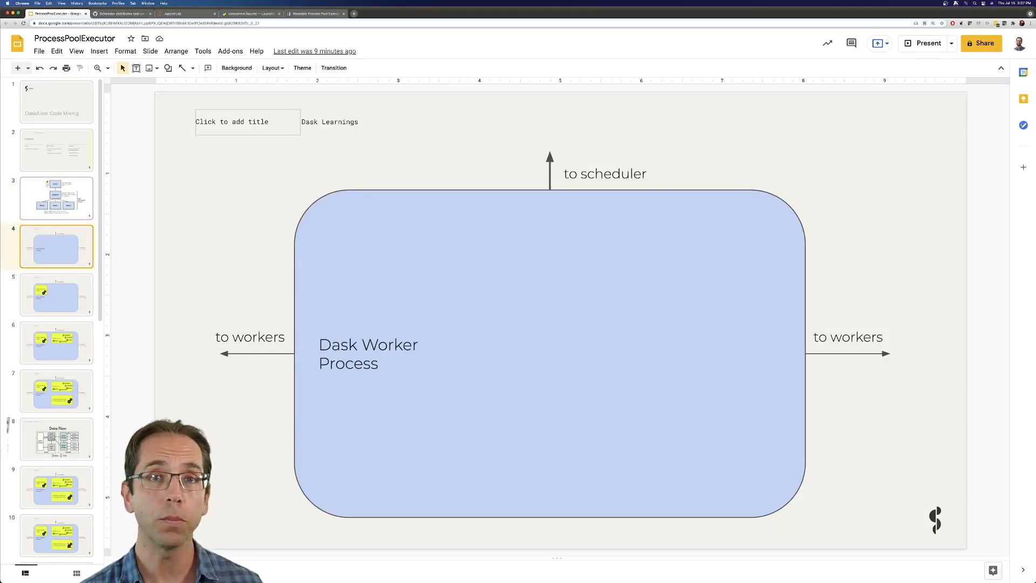
Step through the worker code, data and ThreadPoolExecutor slides to the PySpark 'Data Flow' slide.
click(56, 294)
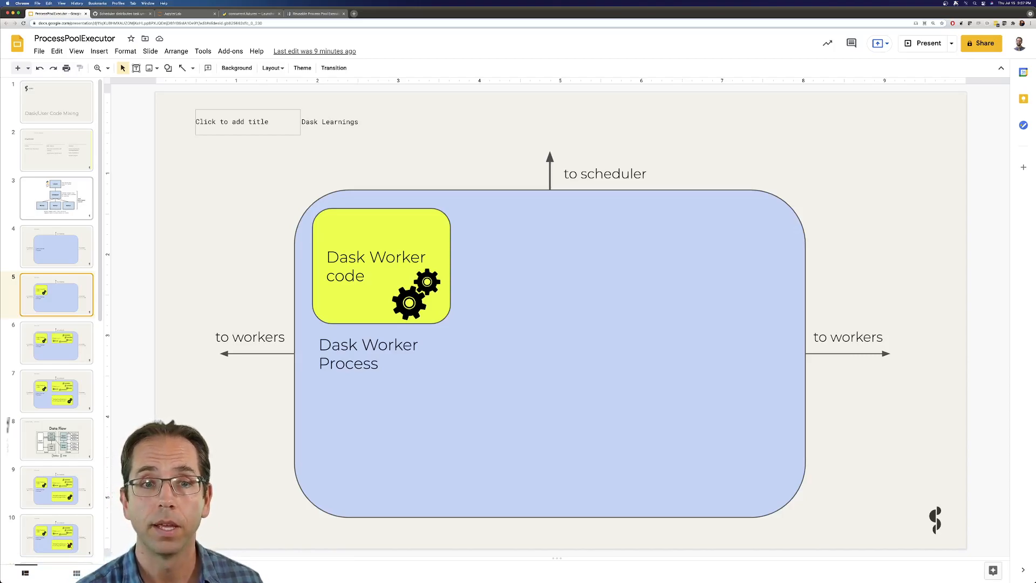
click(56, 343)
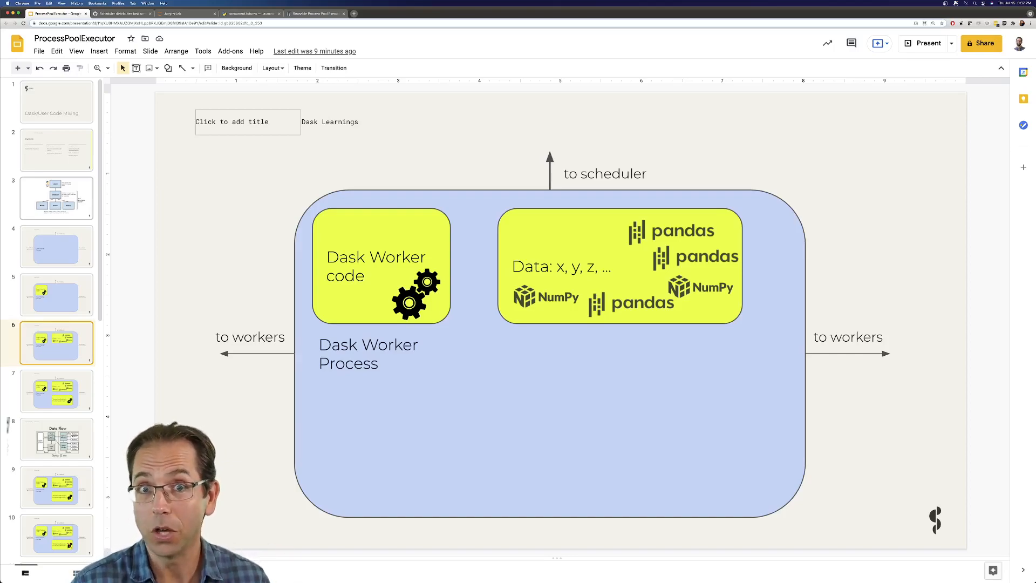
click(56, 390)
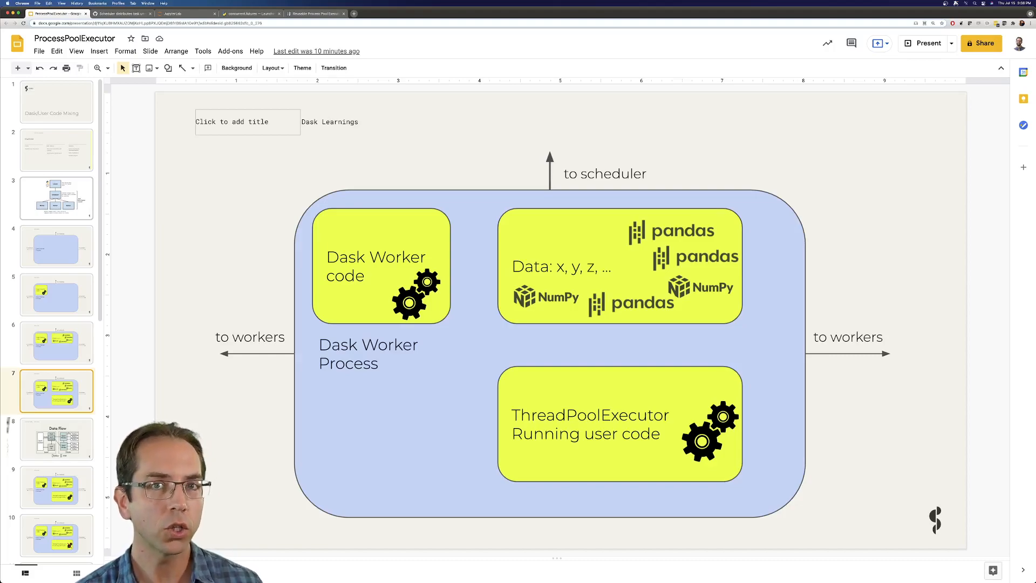
click(57, 440)
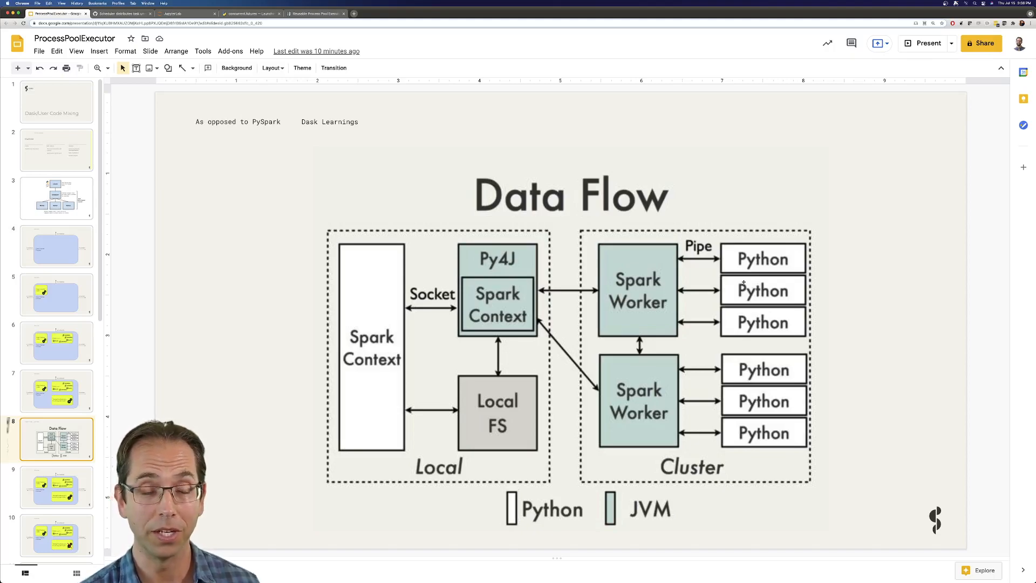
Advance past the remaining worker-process slides to slide 12 with only the arrows.
click(57, 487)
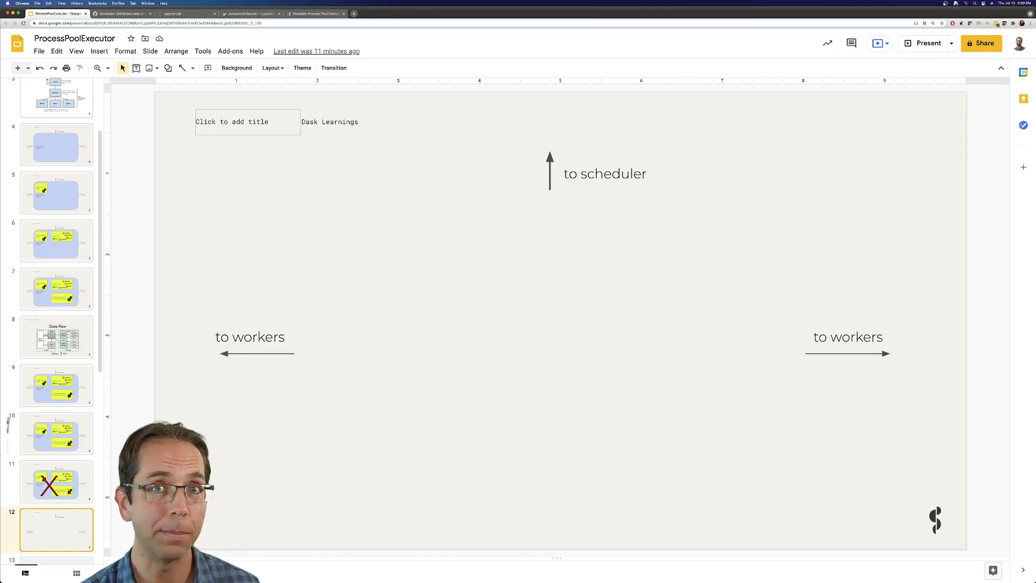
Start the four-worker local Dask cluster and scroll to the 'Run disruptive code' cell.
click(185, 13)
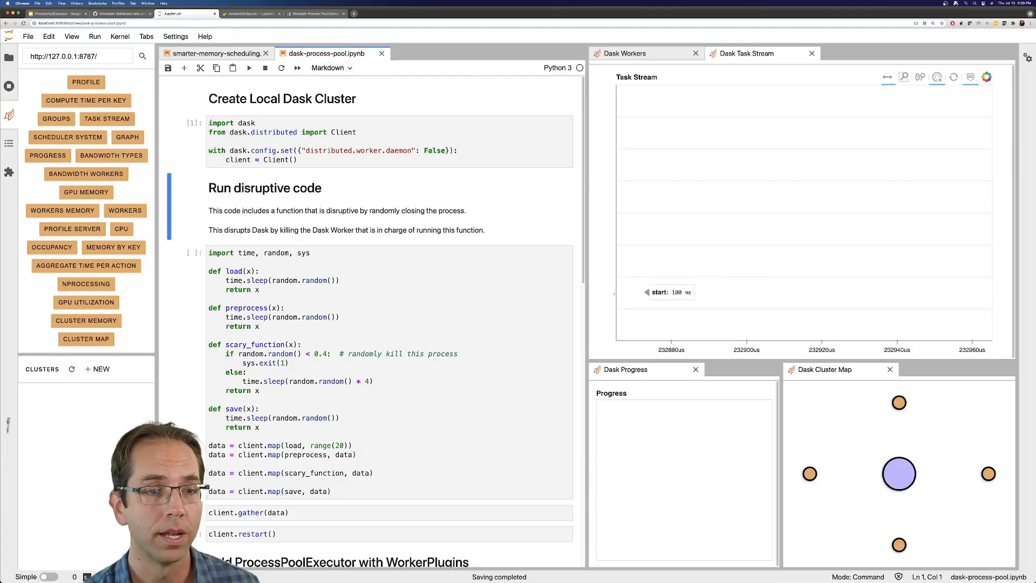
click(516, 314)
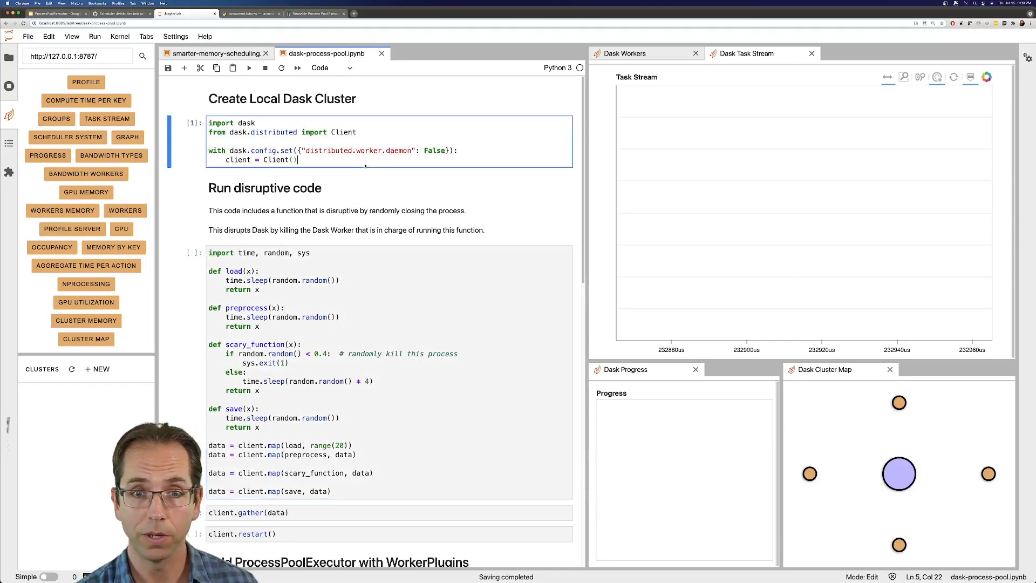
click(370, 323)
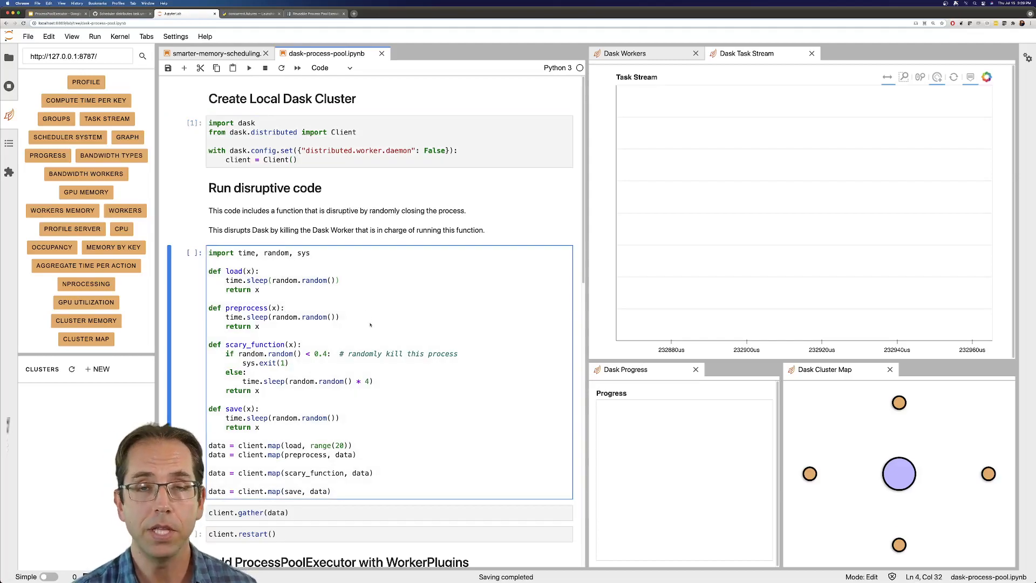
scroll(down, 3)
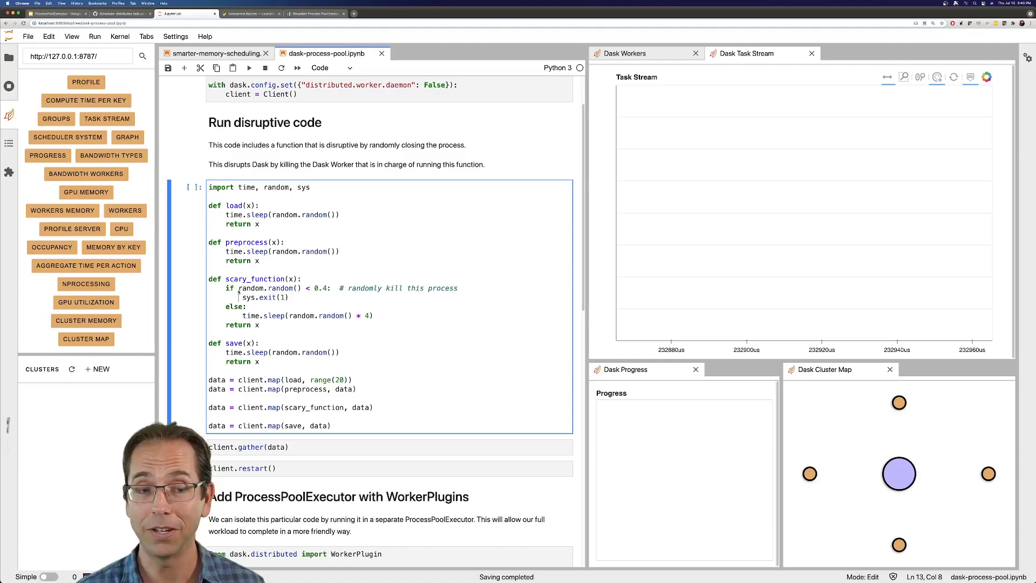
Run scary_function on the cluster and gather results, scrolling through the KilledWorker traceback.
click(261, 342)
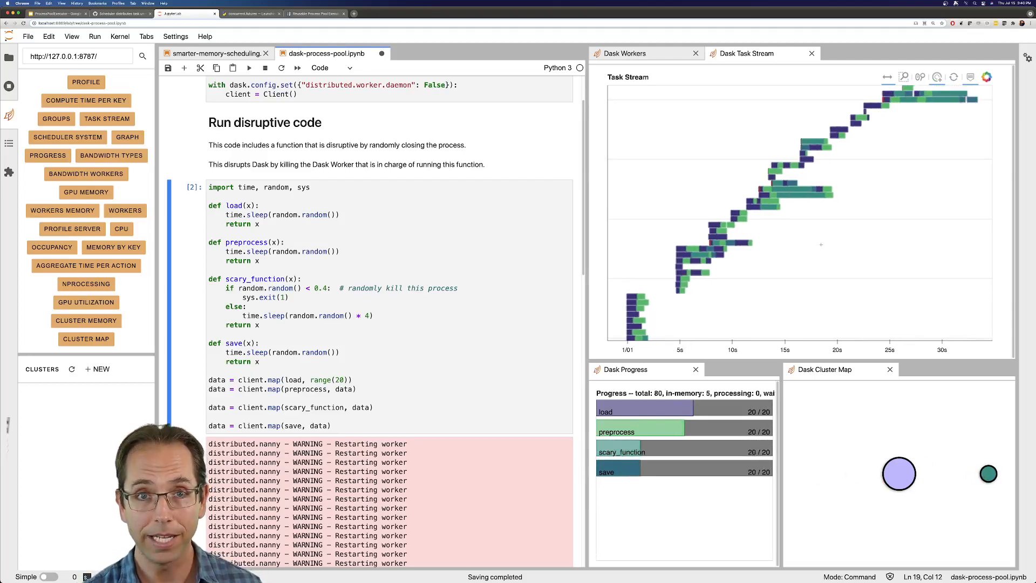
scroll(down, 3)
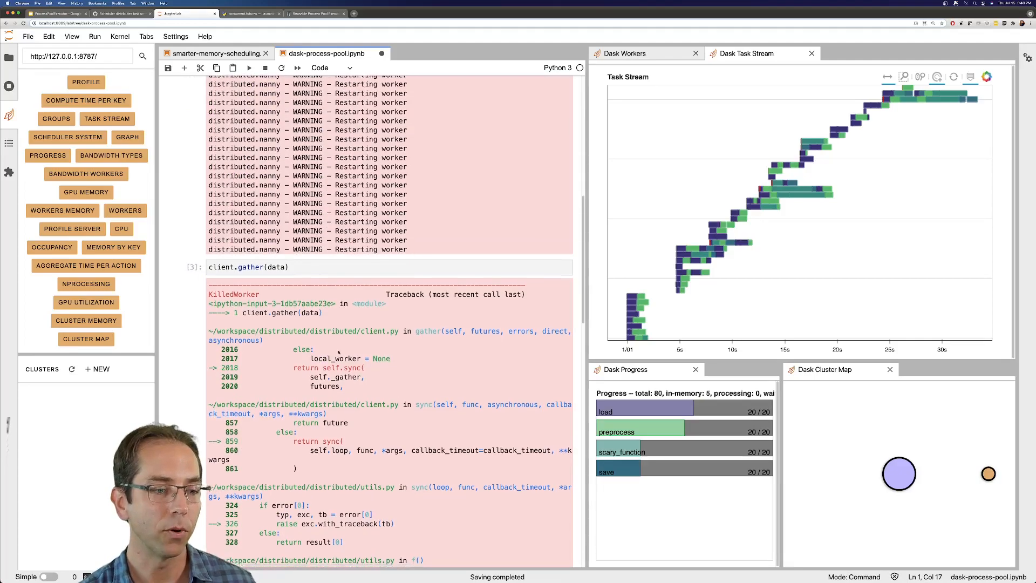
scroll(down, 3)
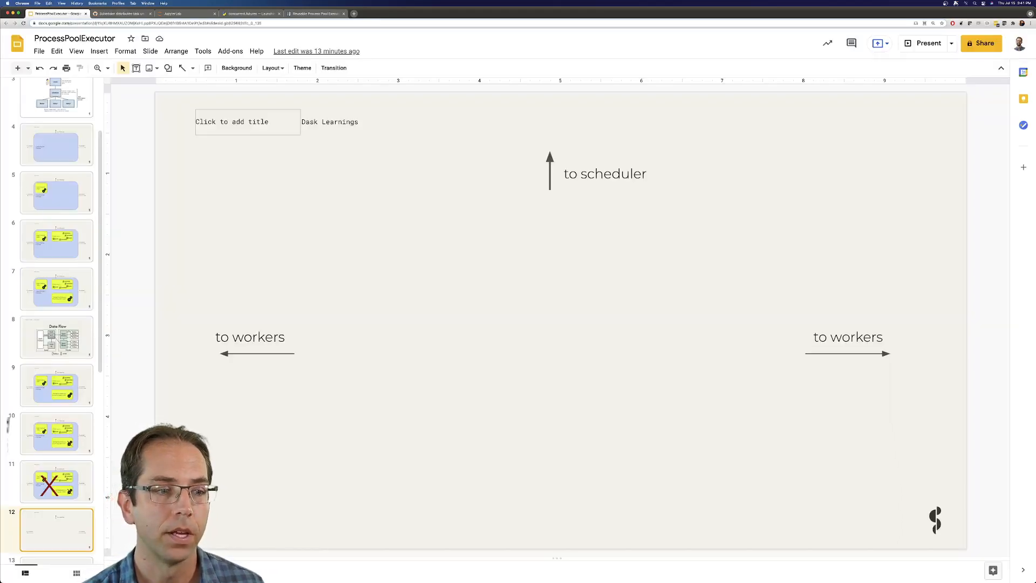
Revisit the crossed-out thread pool slide, then advance to the ProcessPoolExecutor slide 15.
click(56, 433)
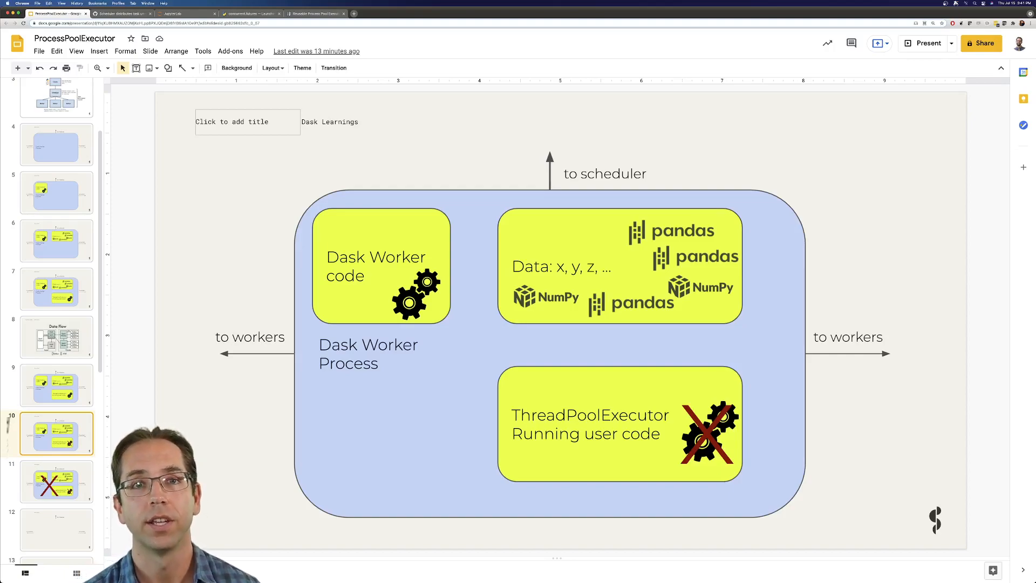
click(56, 529)
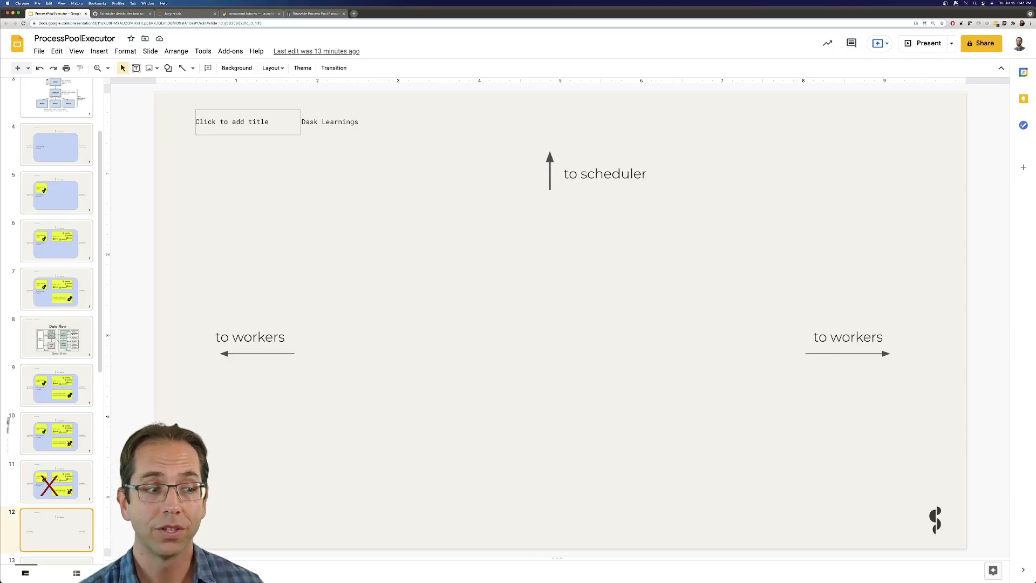
click(56, 433)
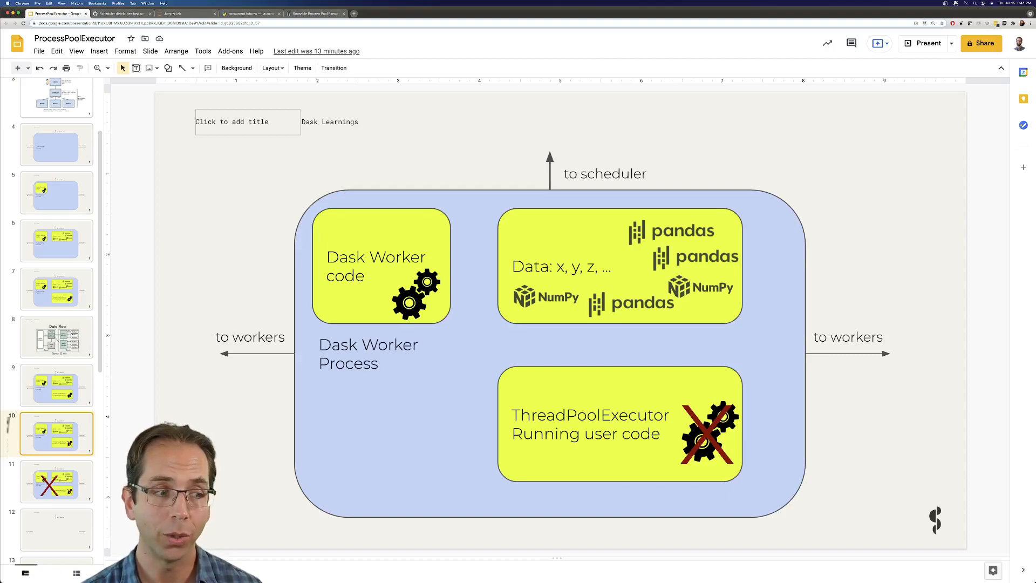
click(56, 336)
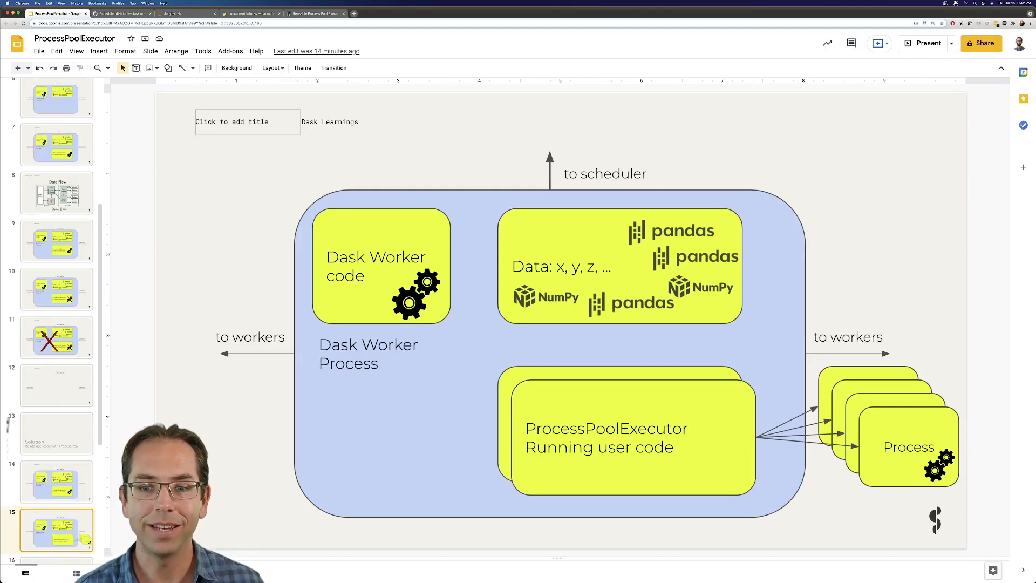
Advance through slides 17–19 to 'How can we make this happen? Dask is pretty hackable'.
scroll(down, 3)
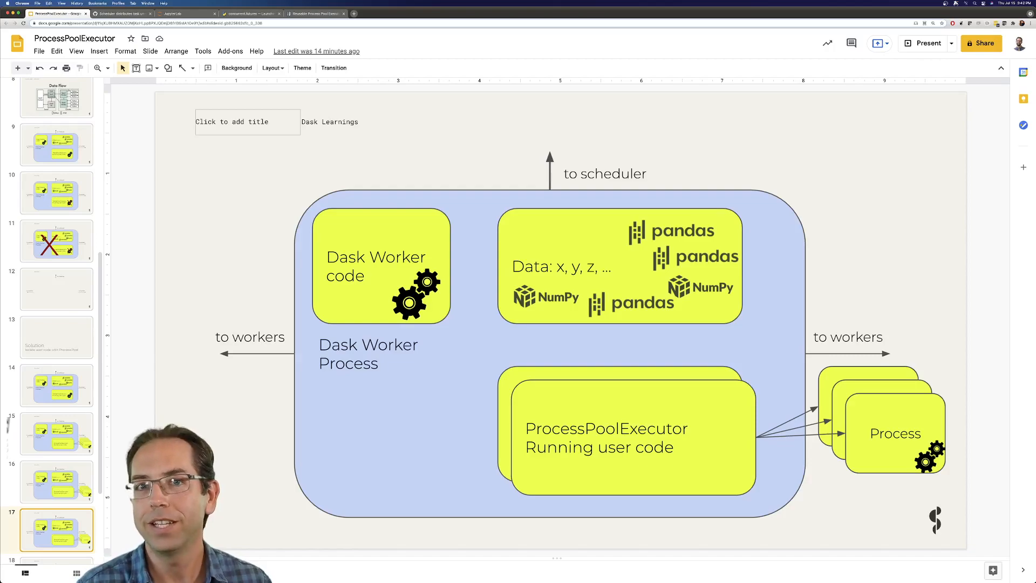
scroll(down, 3)
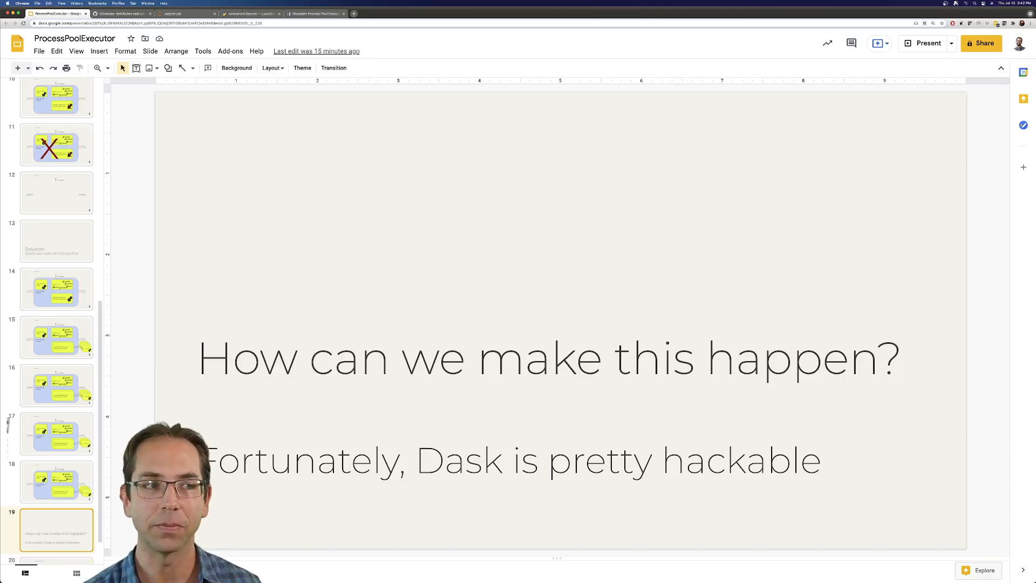
Restart the kernel with a fresh four-worker cluster and display the WorkerPlugin docstring.
click(186, 13)
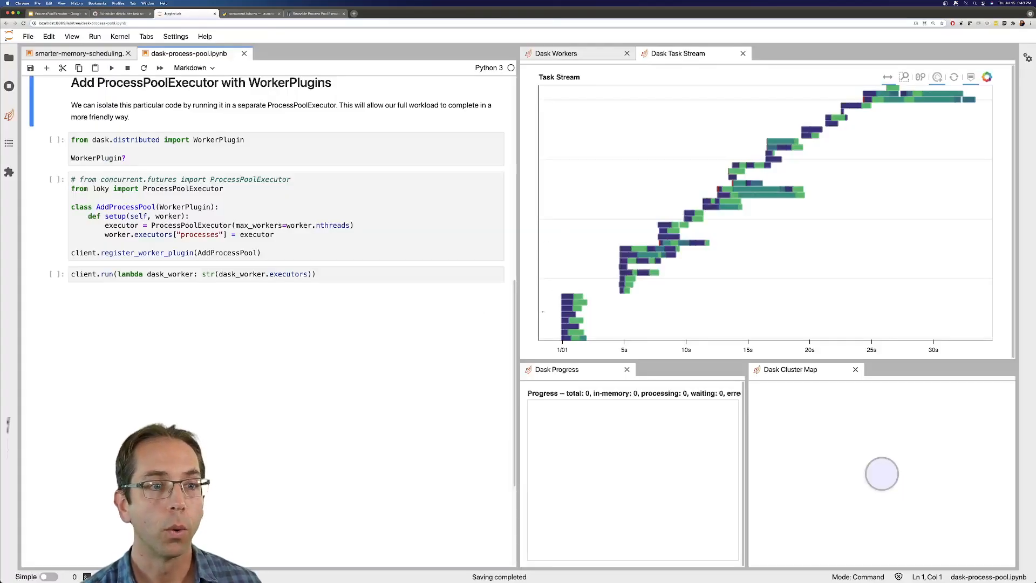
scroll(up, 3)
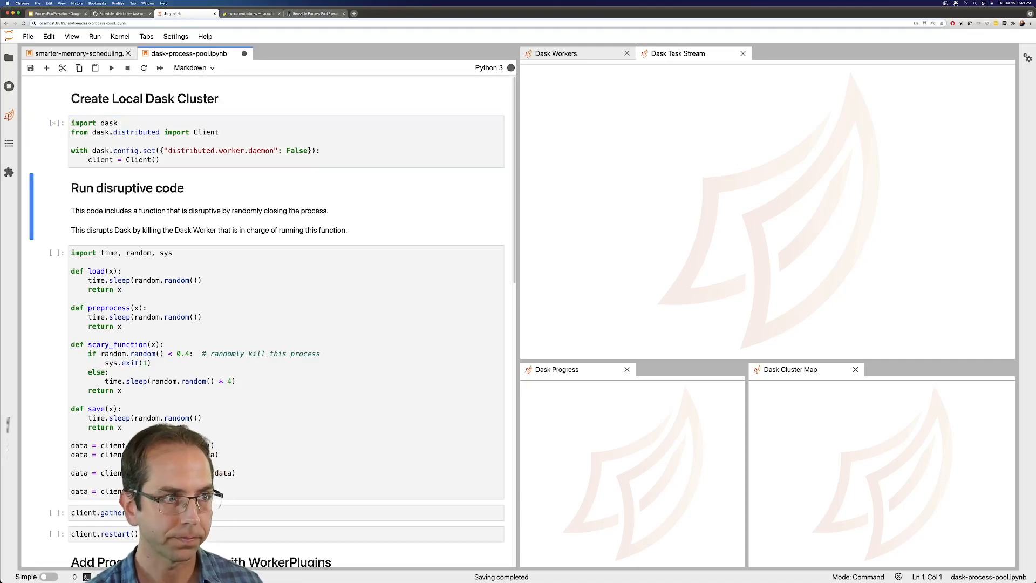
scroll(down, 3)
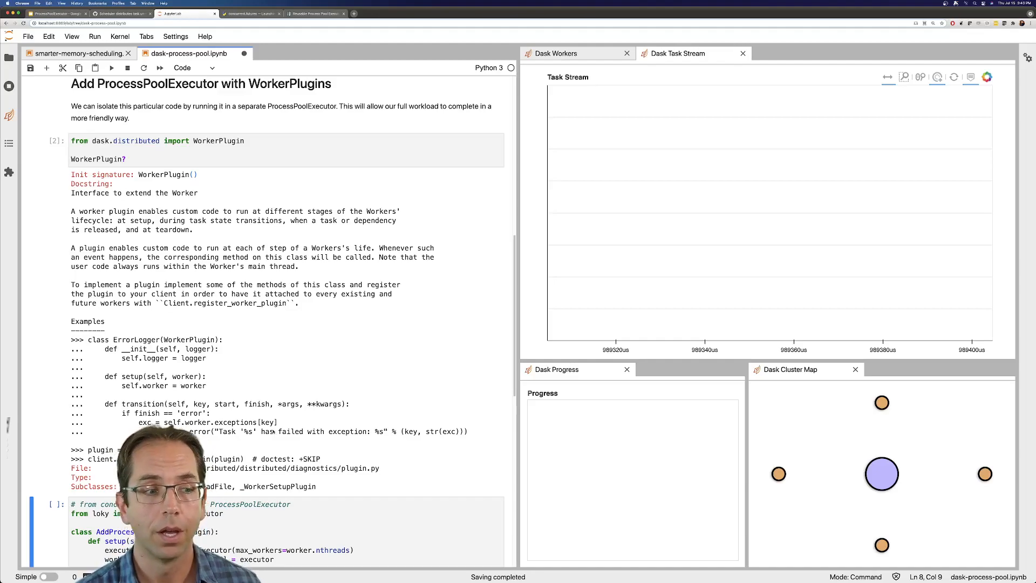
Bring the loky ProcessPoolExecutor plugin cell into view, then view the concurrent.futures docs.
scroll(down, 3)
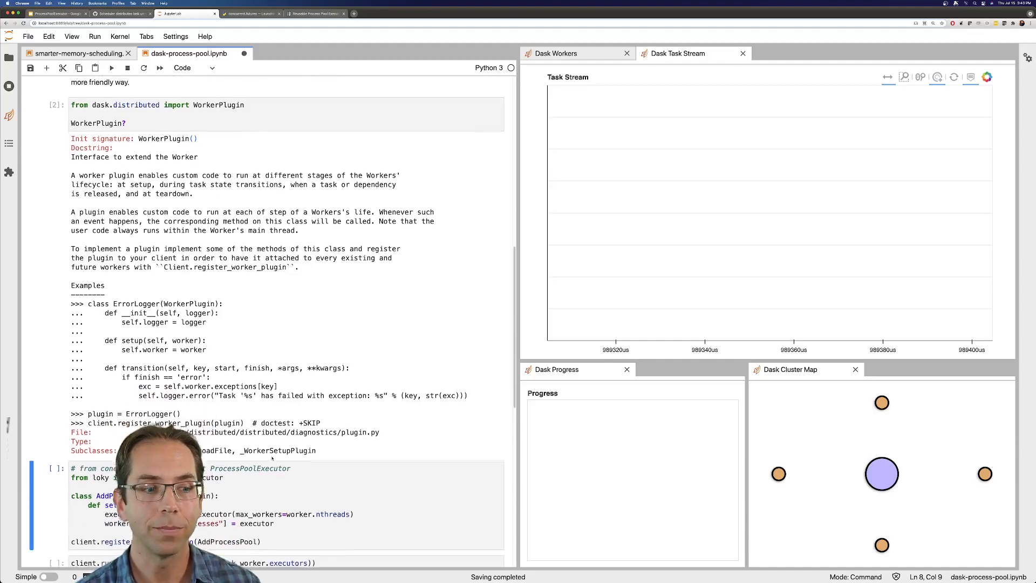
scroll(down, 3)
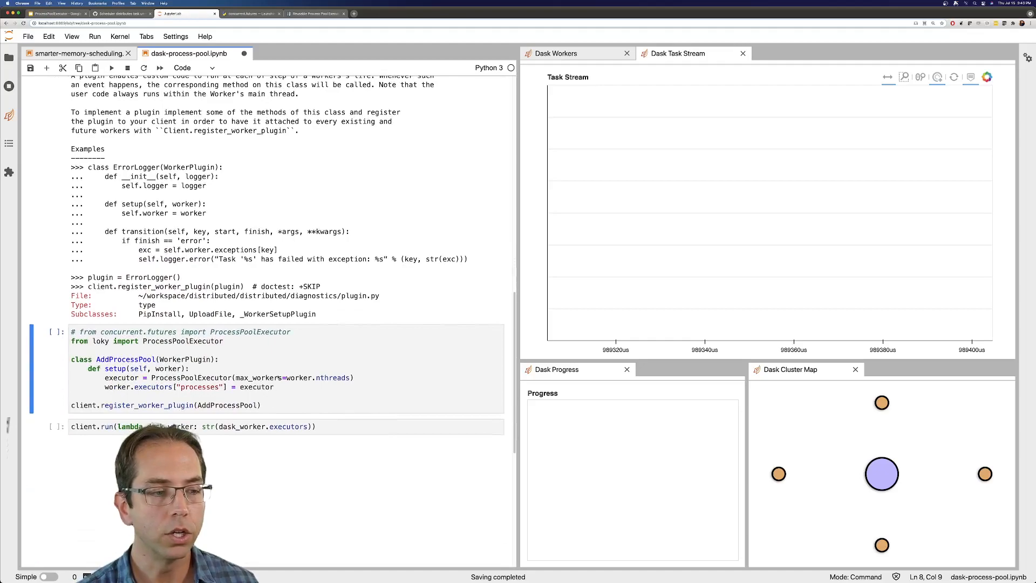
click(228, 377)
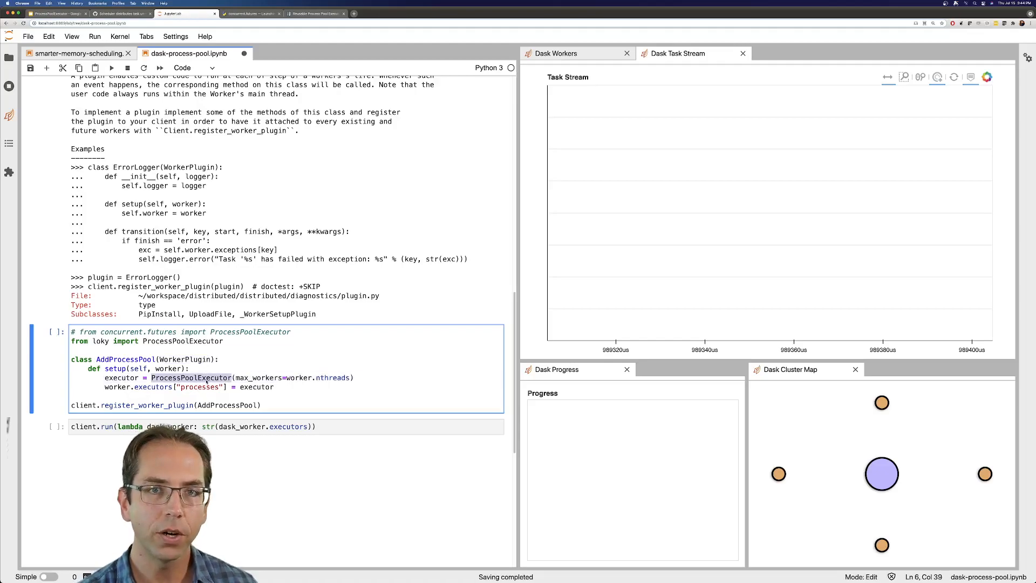
click(250, 13)
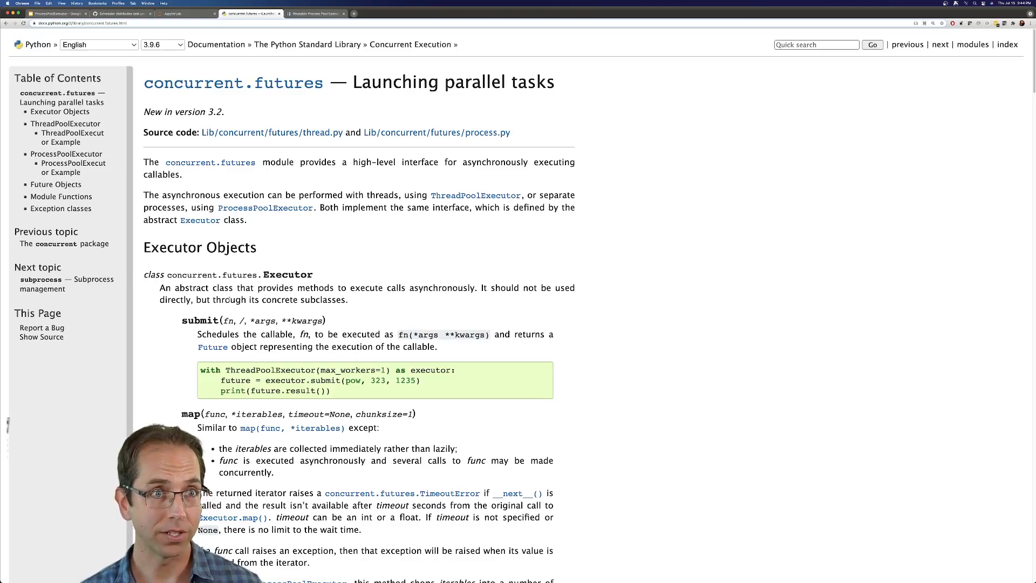
Read loky's Reusable Process Pool Executor docs, then return to the notebook.
click(310, 12)
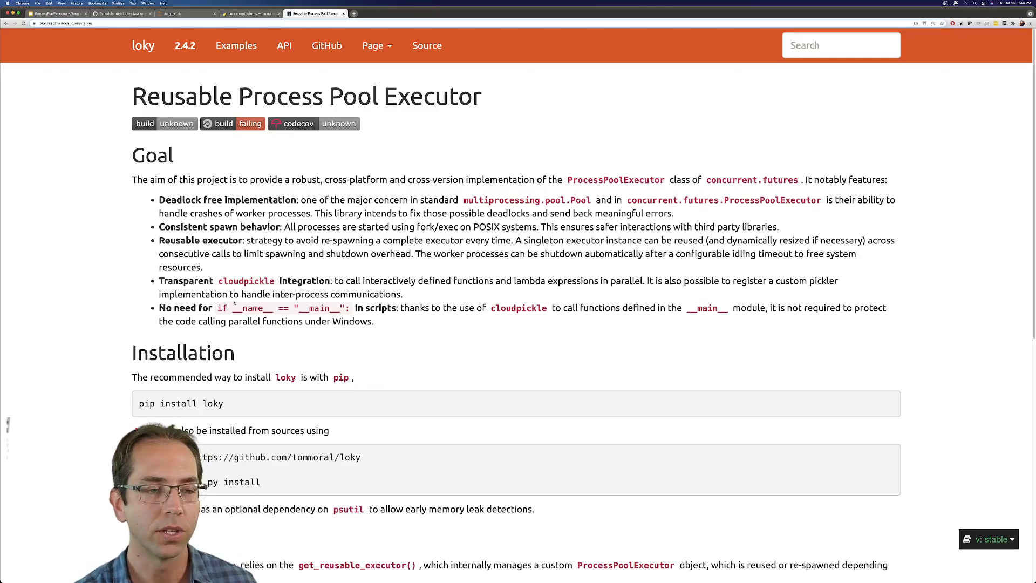
click(185, 13)
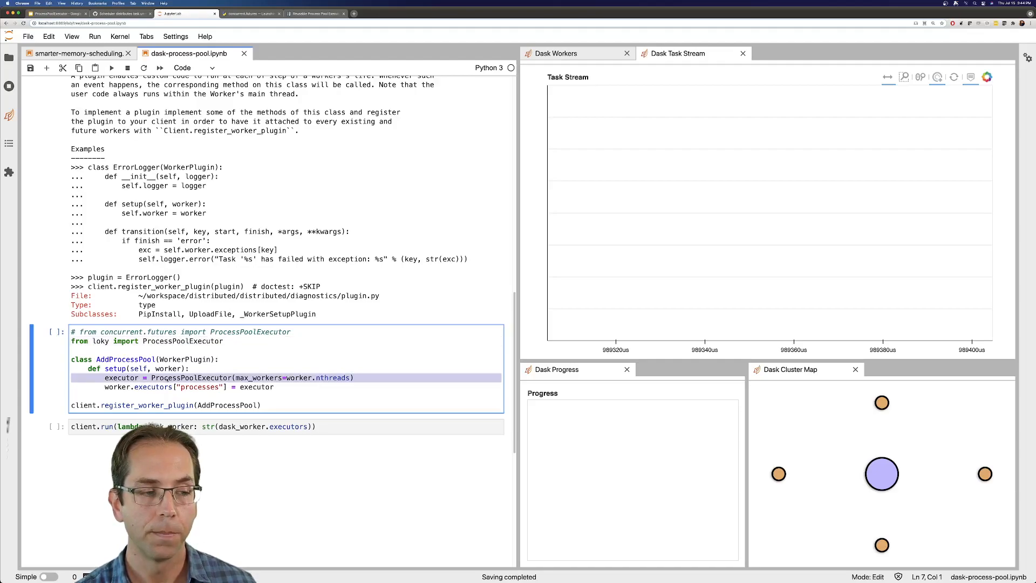
Register the AddProcessPool plugin on the four workers and scroll back to the scary_function cell.
click(248, 377)
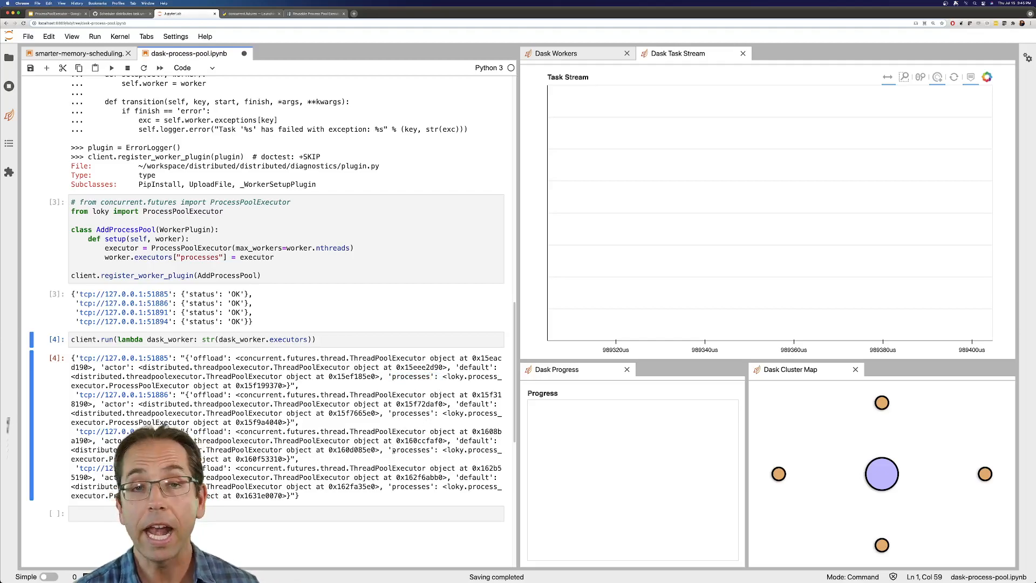
scroll(up, 3)
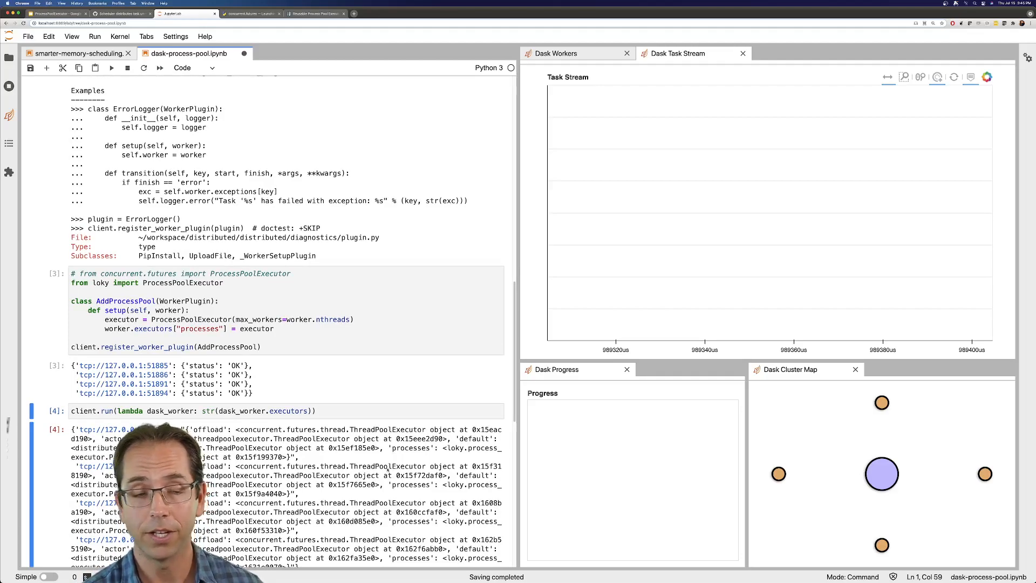
scroll(up, 3)
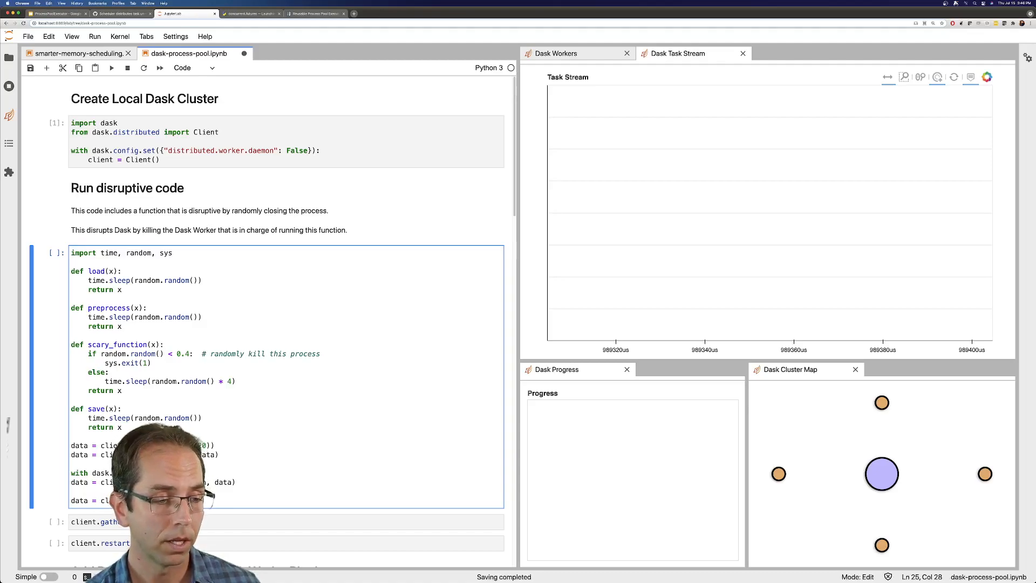
scroll(down, 3)
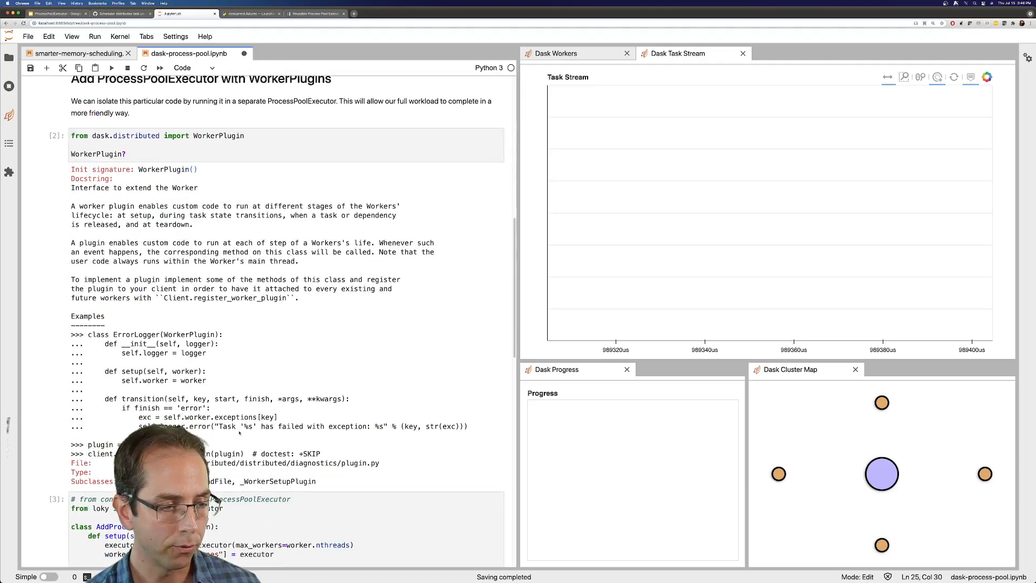
scroll(down, 3)
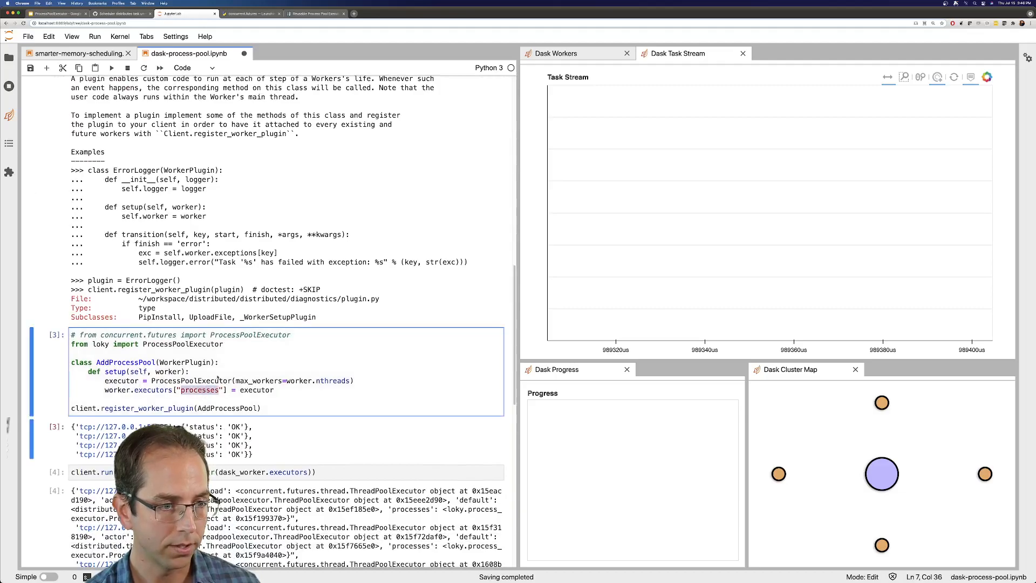
scroll(up, 3)
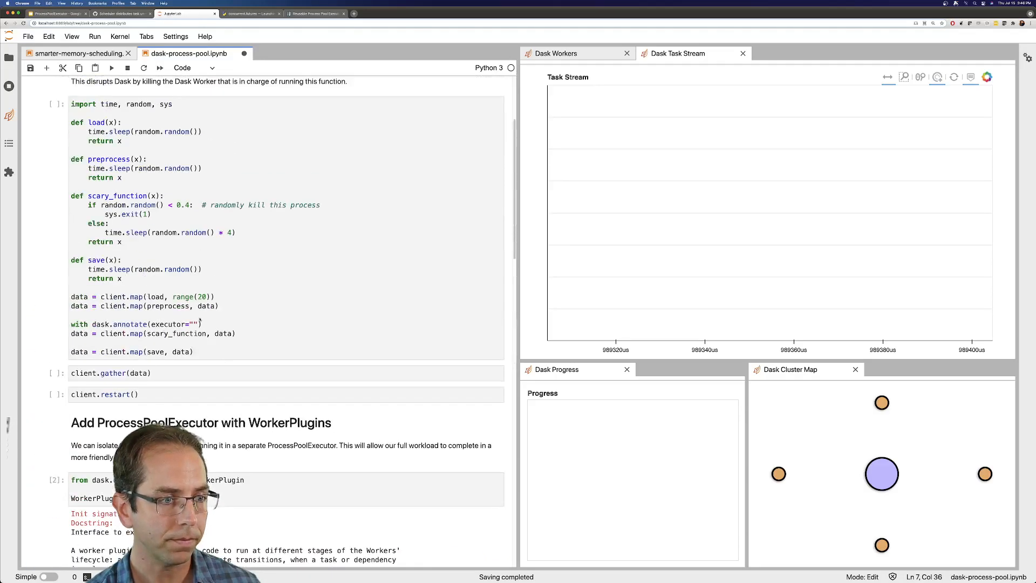
Annotate the scary_function map with executor="processes" and retries=10.
text(processes)
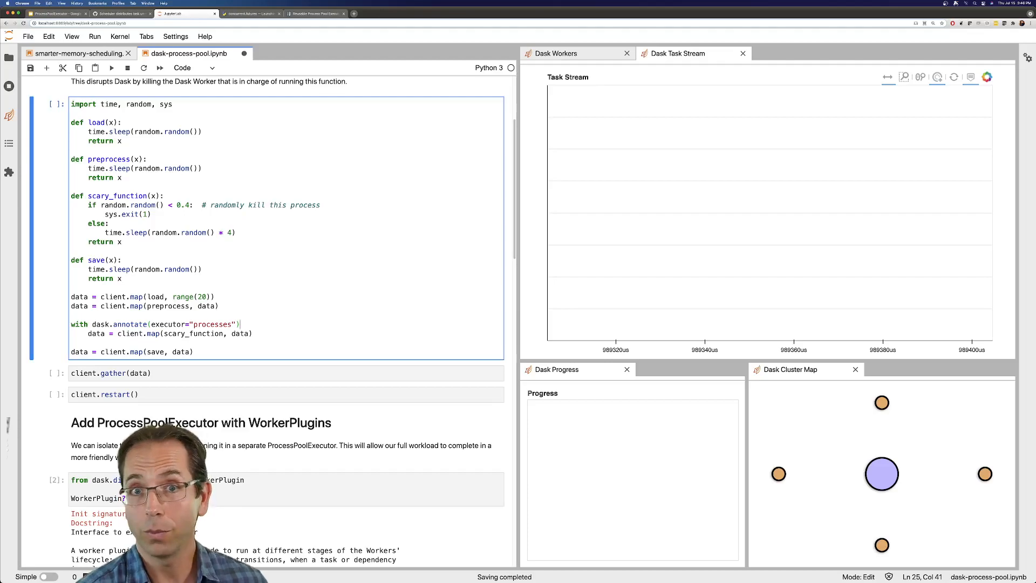
text(,)
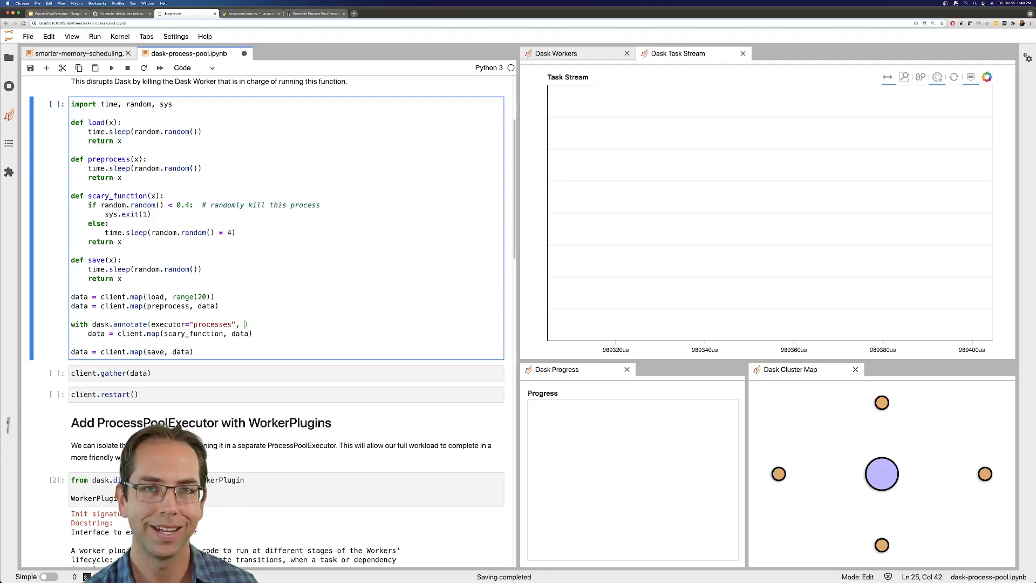
text(retr)
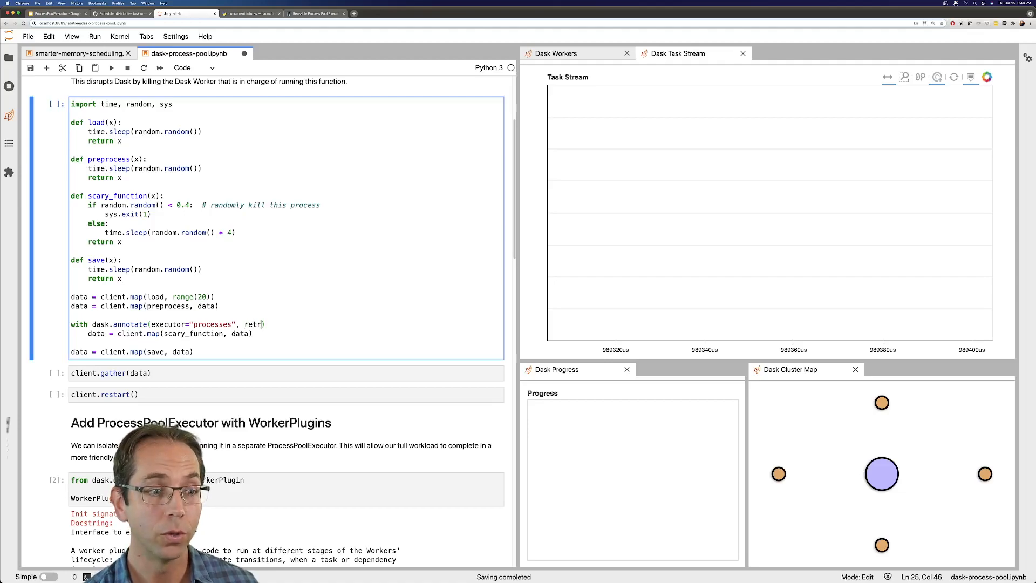
text(ies=10)
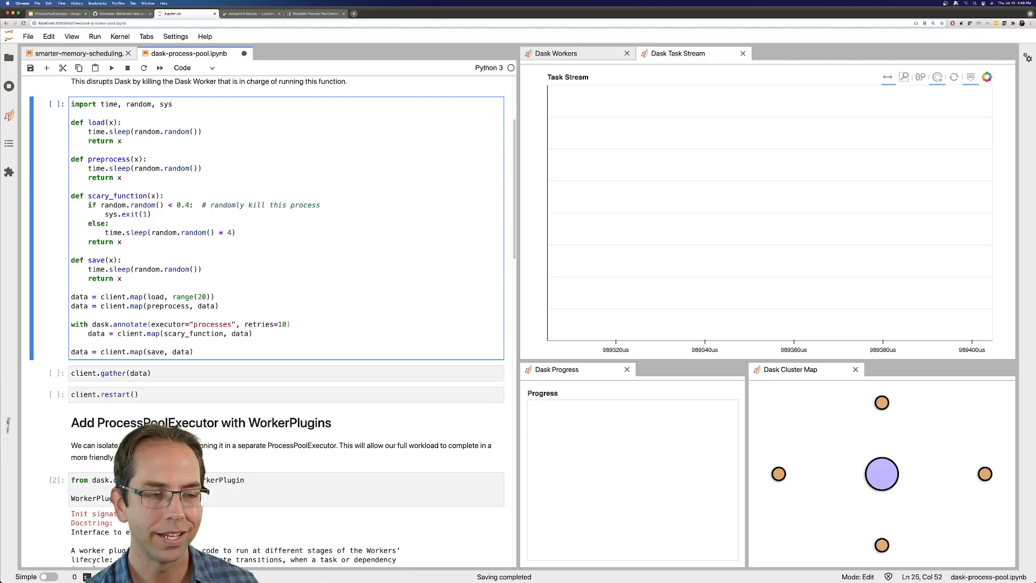
text():)
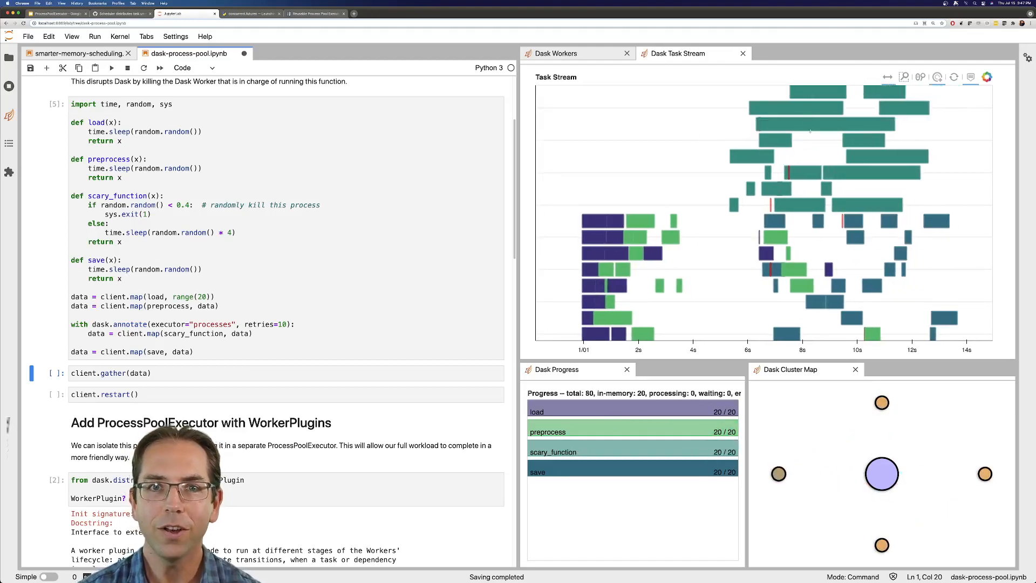
mouse_move(790, 105)
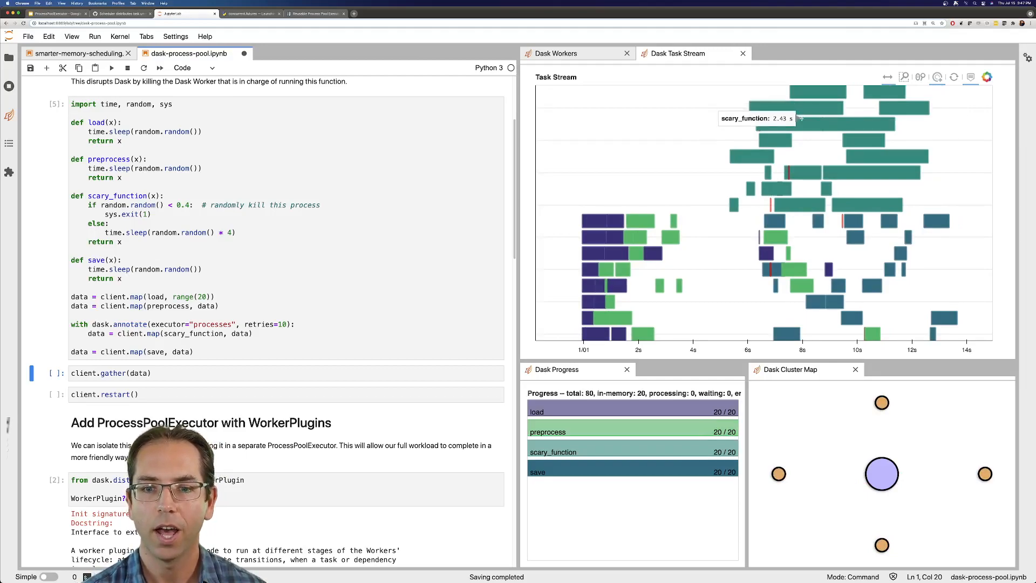
mouse_move(770, 233)
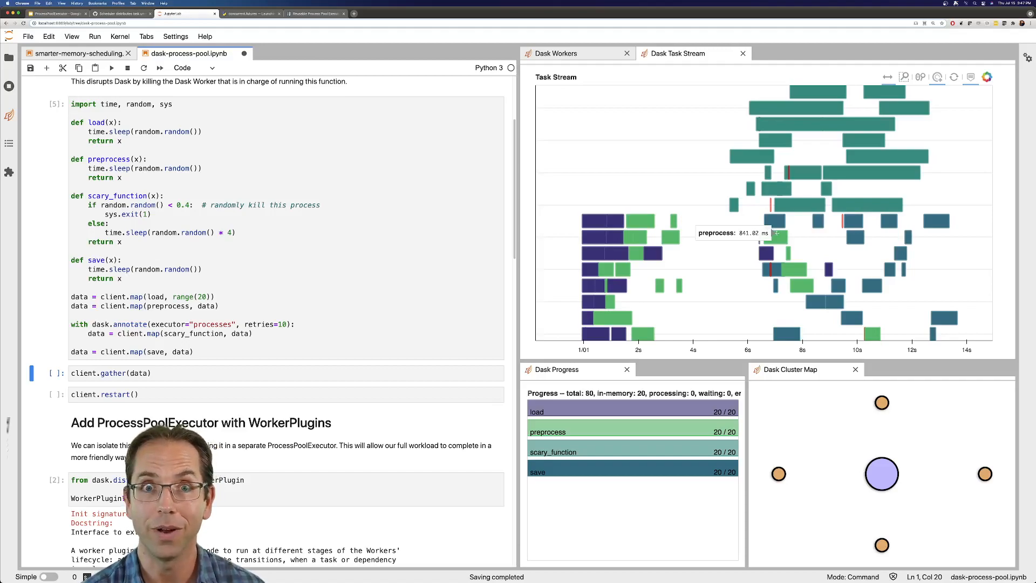
mouse_move(771, 227)
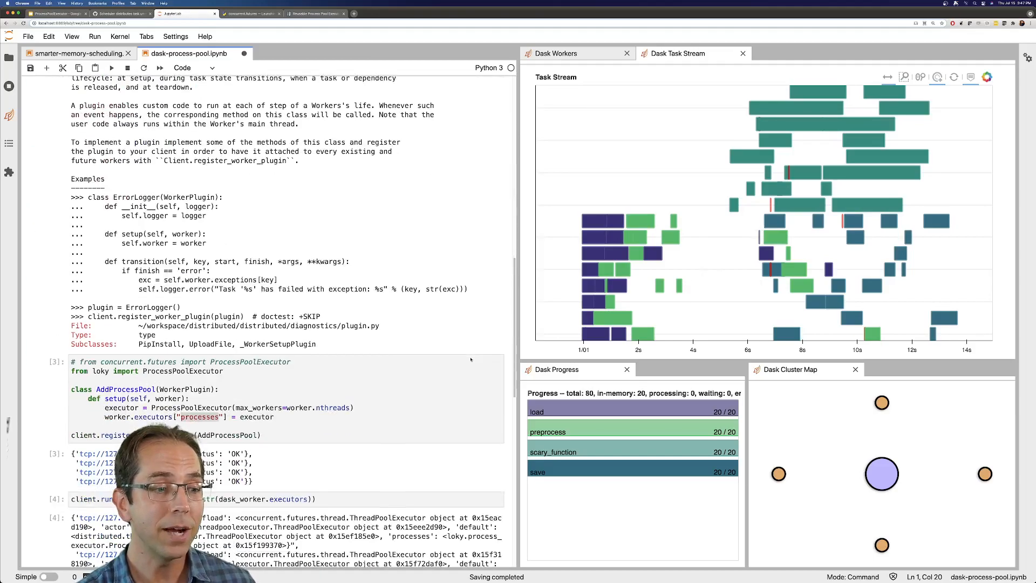
Select the AddProcessPool plugin cell and scroll up slightly.
click(262, 435)
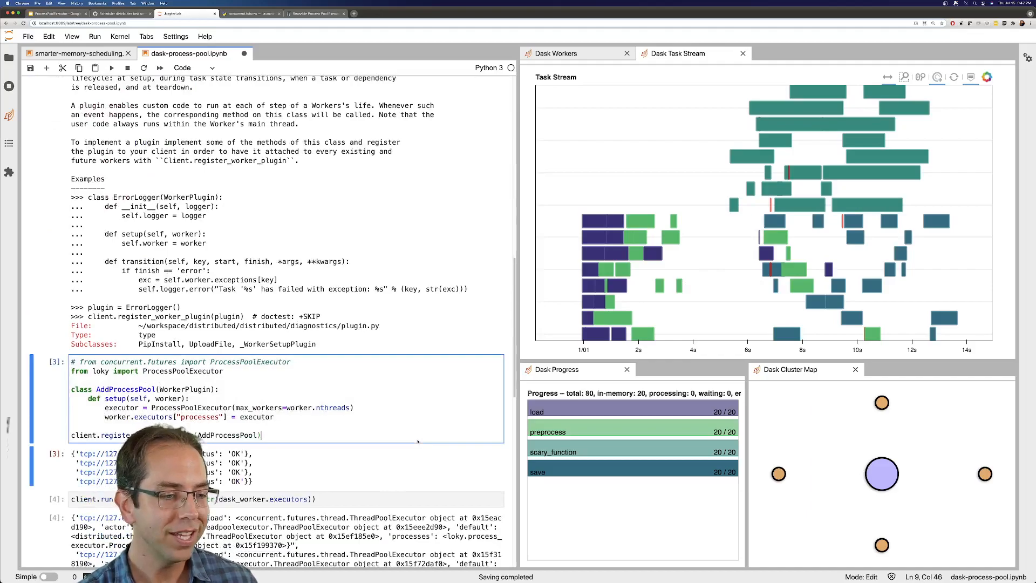
scroll(up, 3)
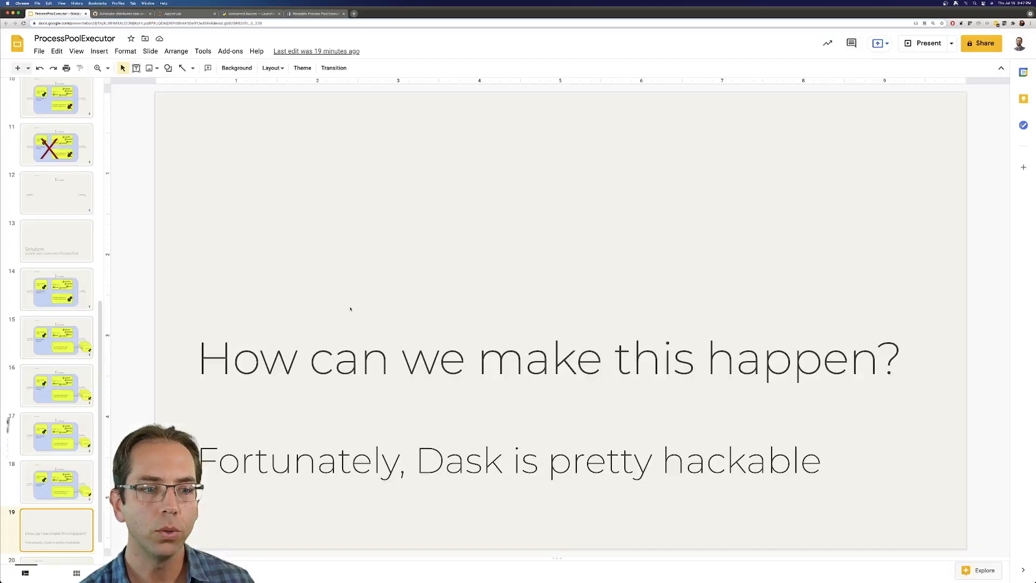
Show the ProcessPoolExecutor worker diagram on slide 18, then move on from the slides.
click(57, 480)
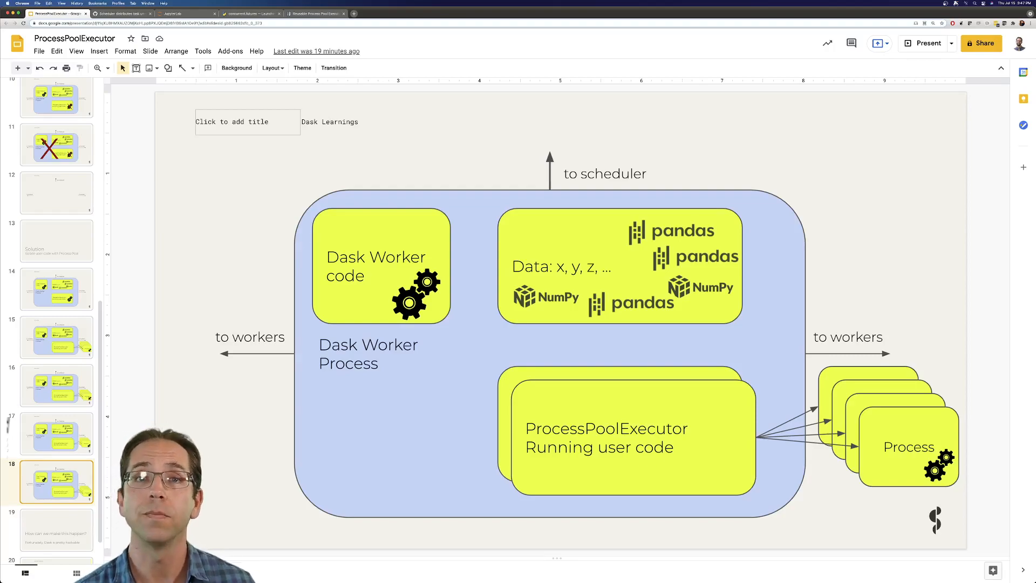
click(56, 529)
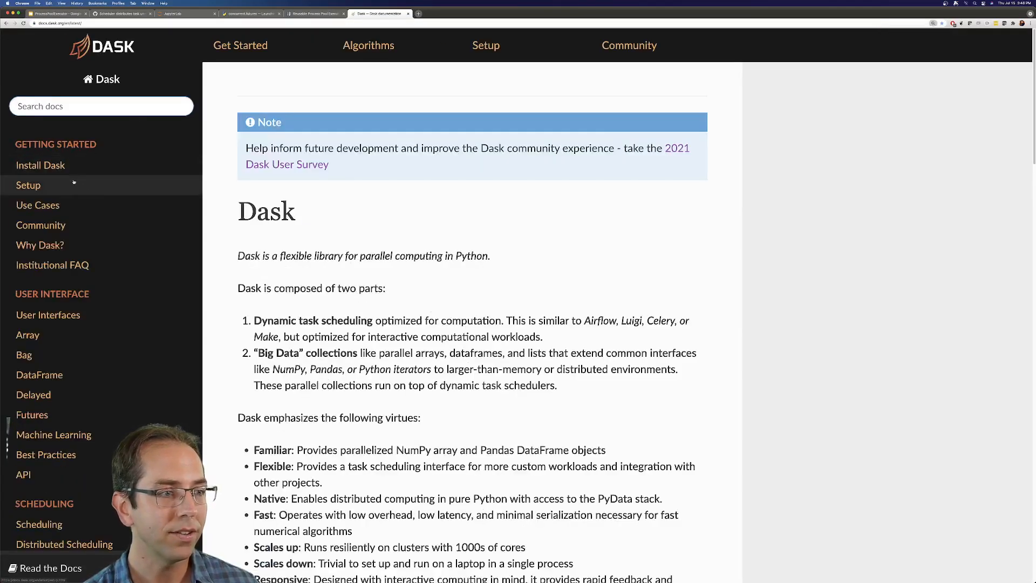
Go to Setup > Custom Initialization and scroll to the scheduler plugin preload example.
click(28, 185)
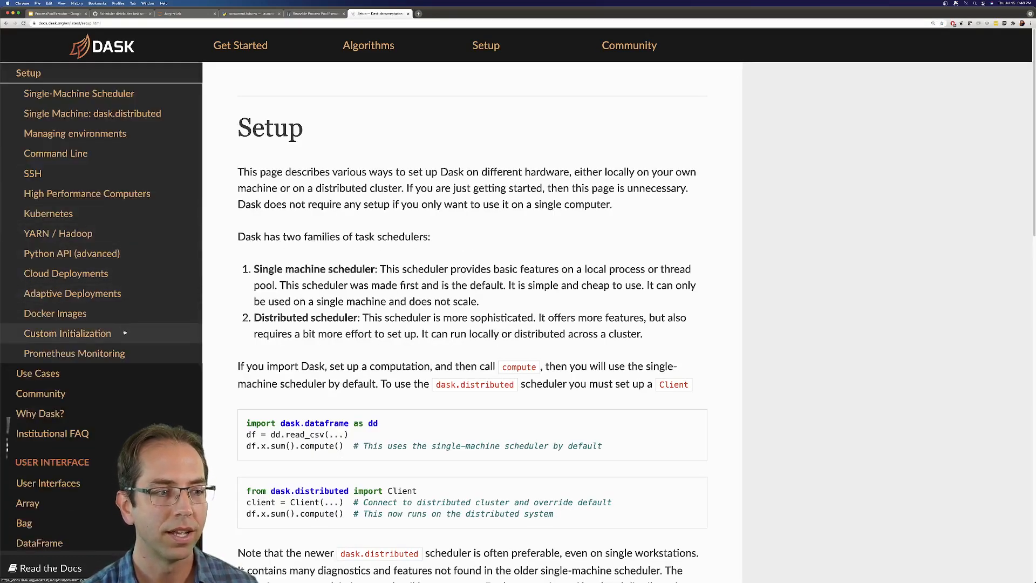
click(67, 333)
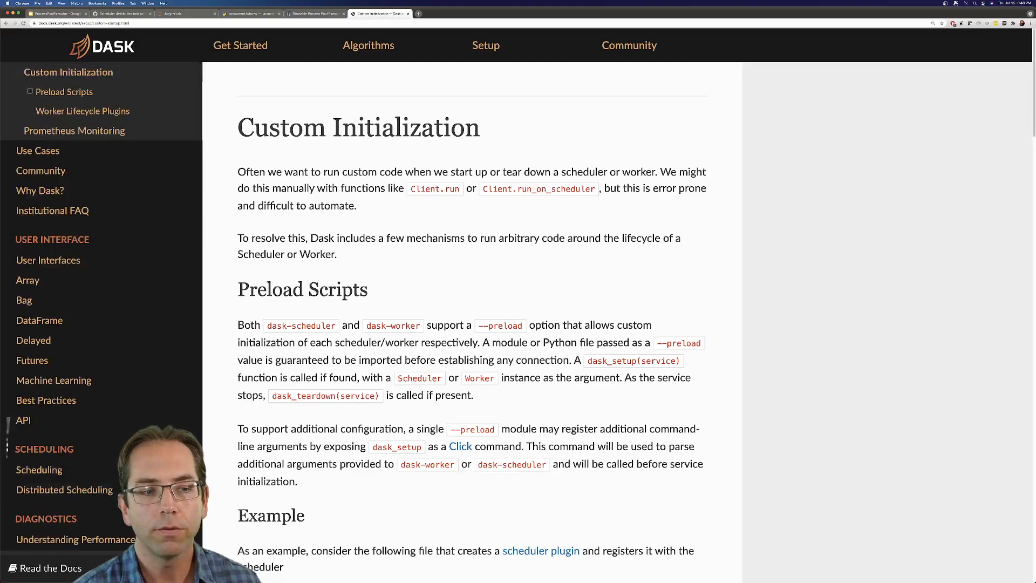
scroll(down, 3)
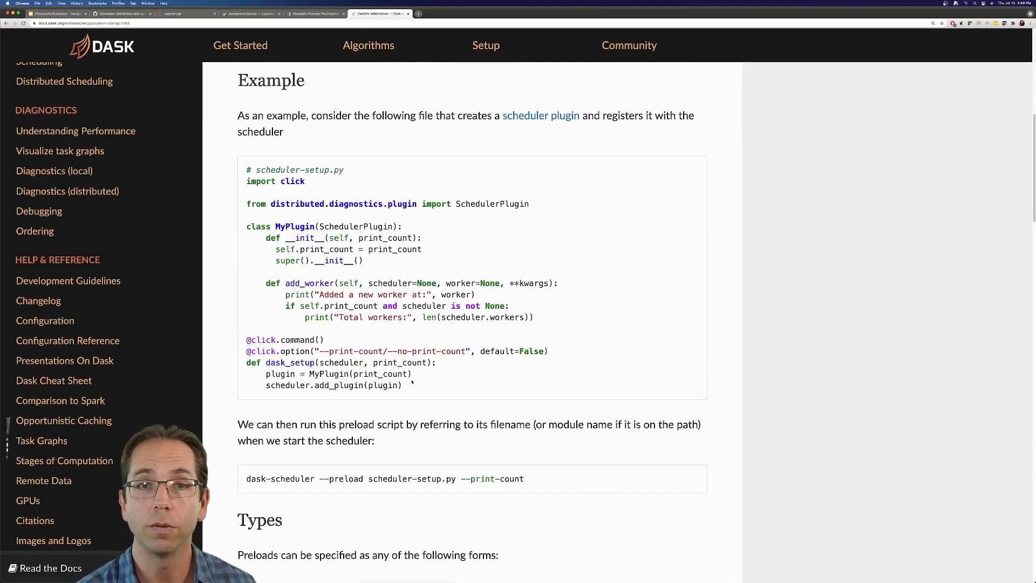